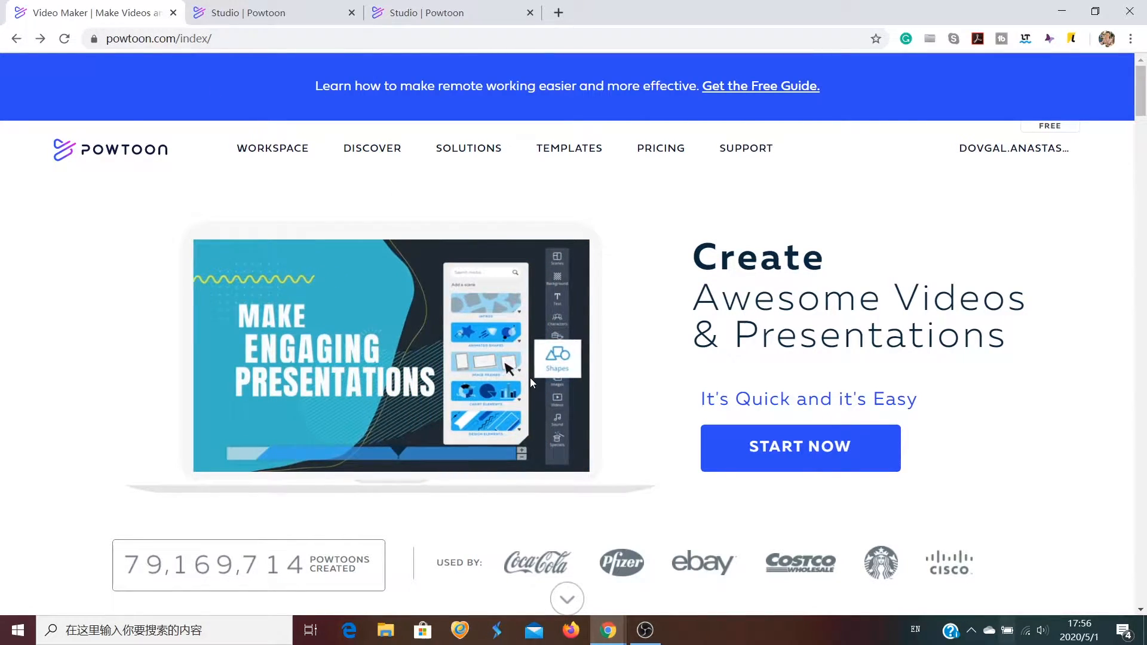
From START NOW, scroll through My Powtoons and choose Edit on Untitled-3.
click(798, 446)
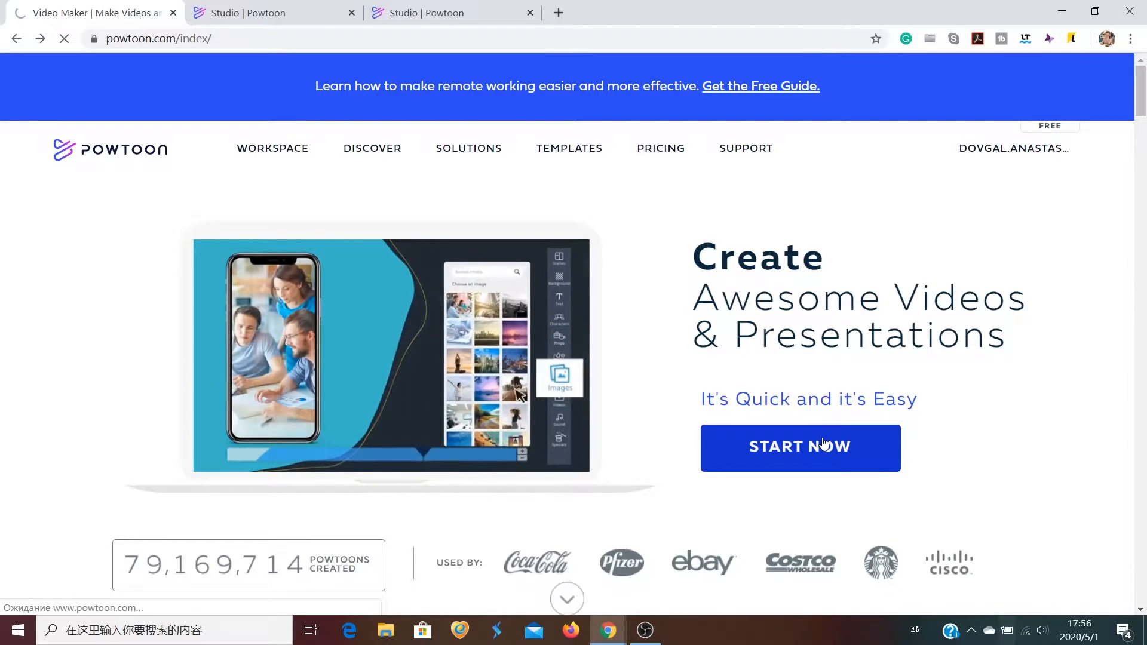
click(799, 447)
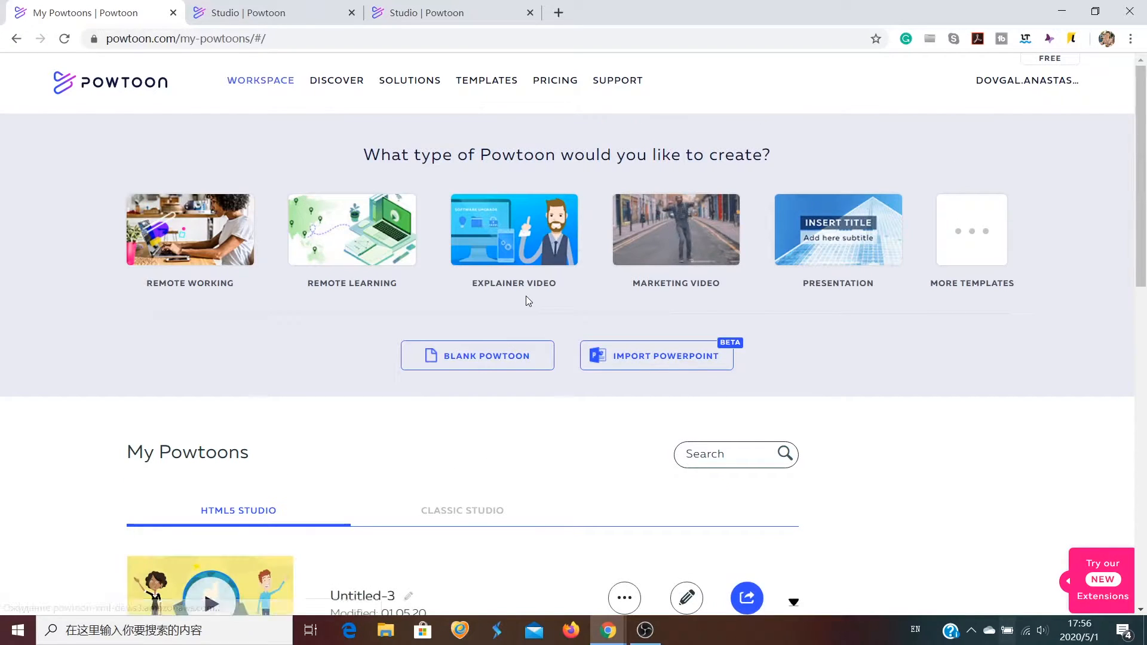
scroll(down, 3)
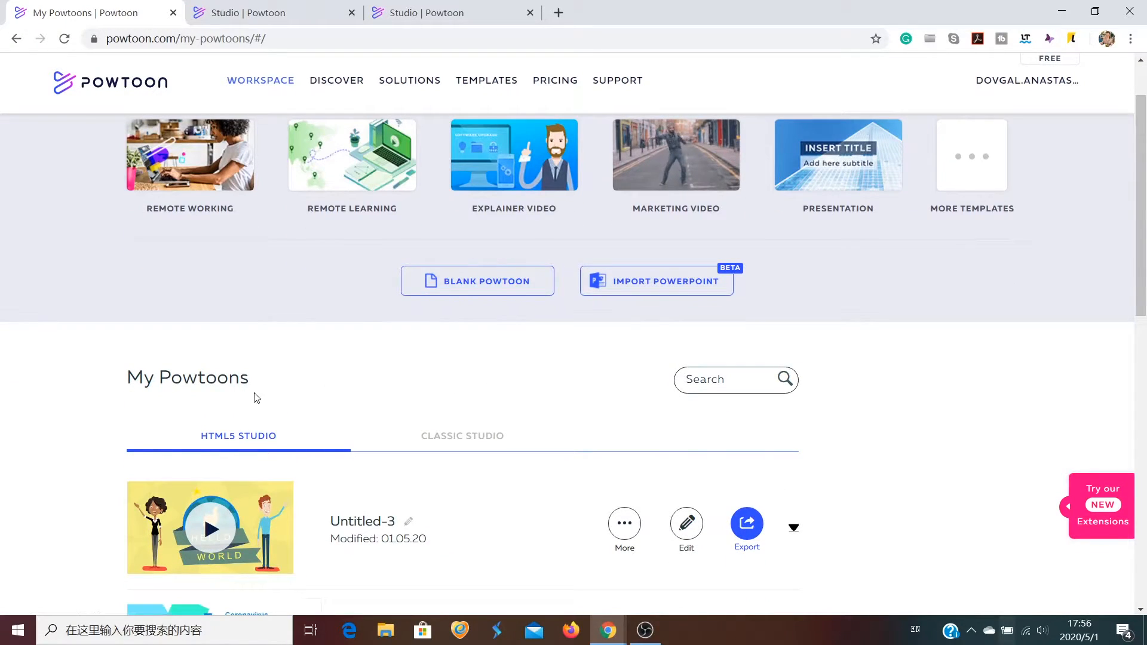
scroll(down, 3)
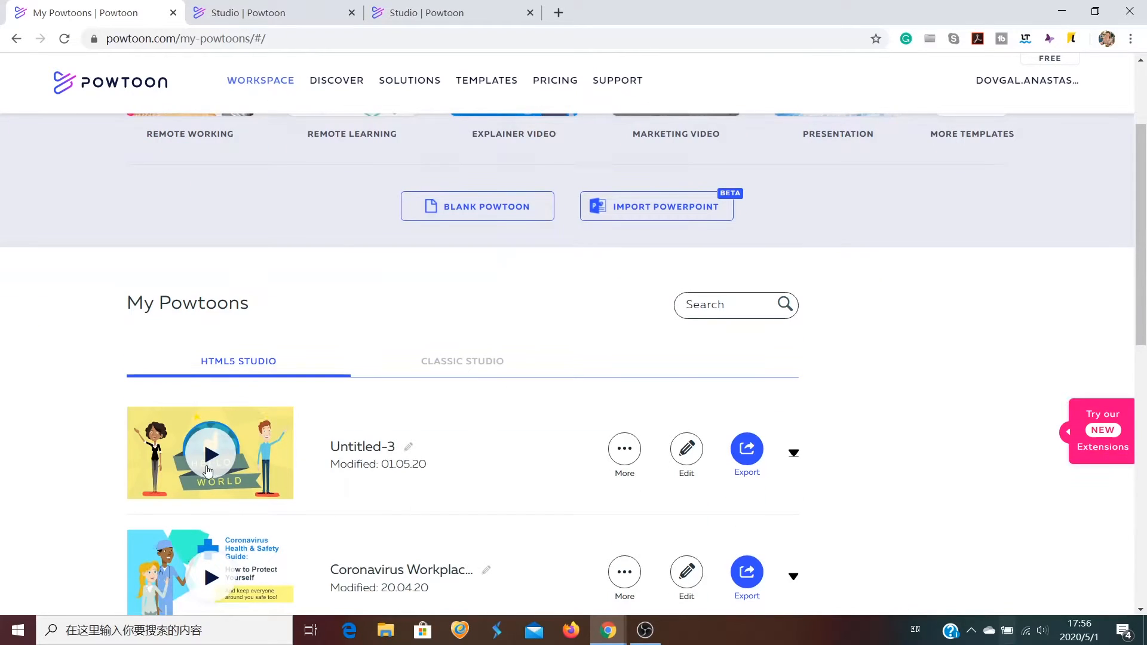
click(685, 447)
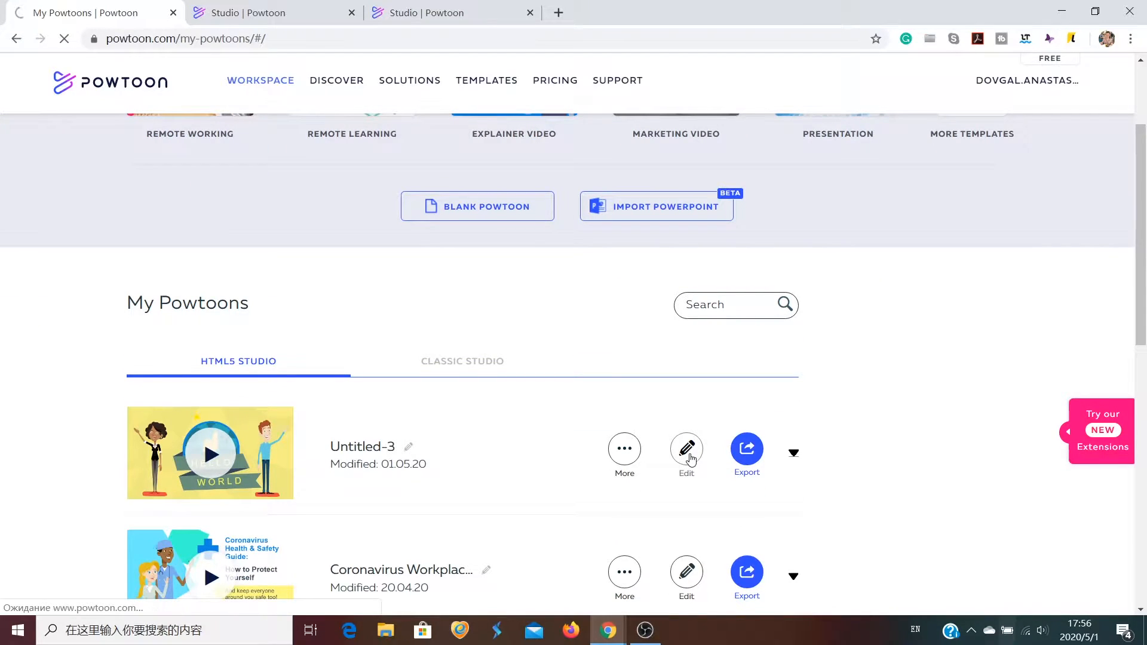
Play Untitled-3 through both slides in the studio, then stop on Hello World.
click(686, 449)
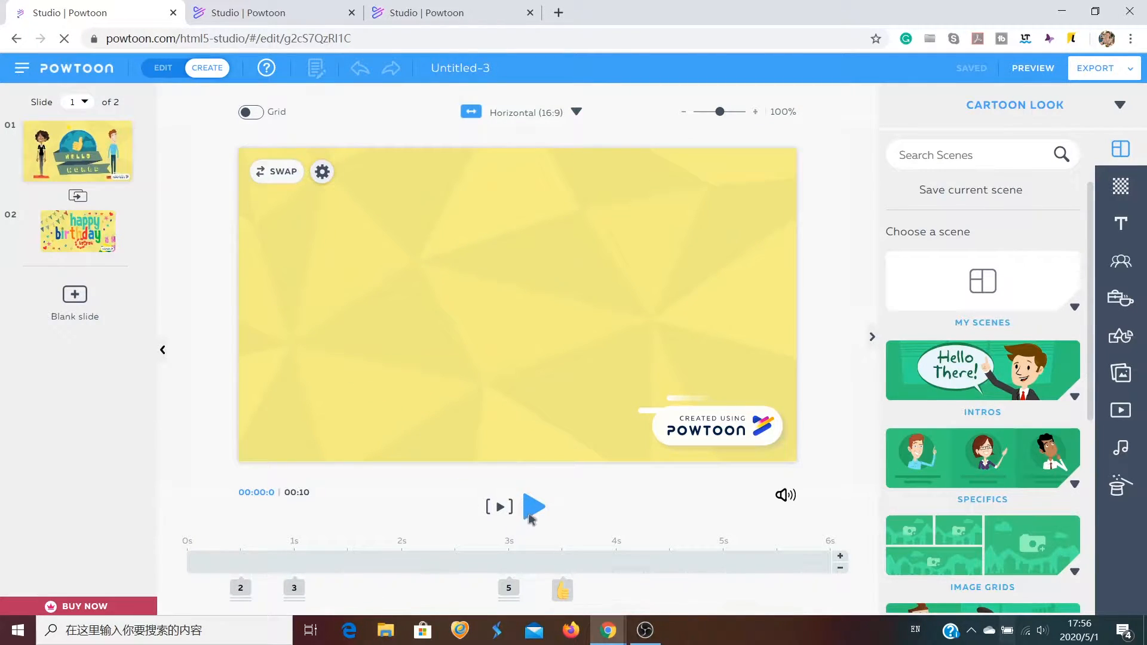
click(534, 507)
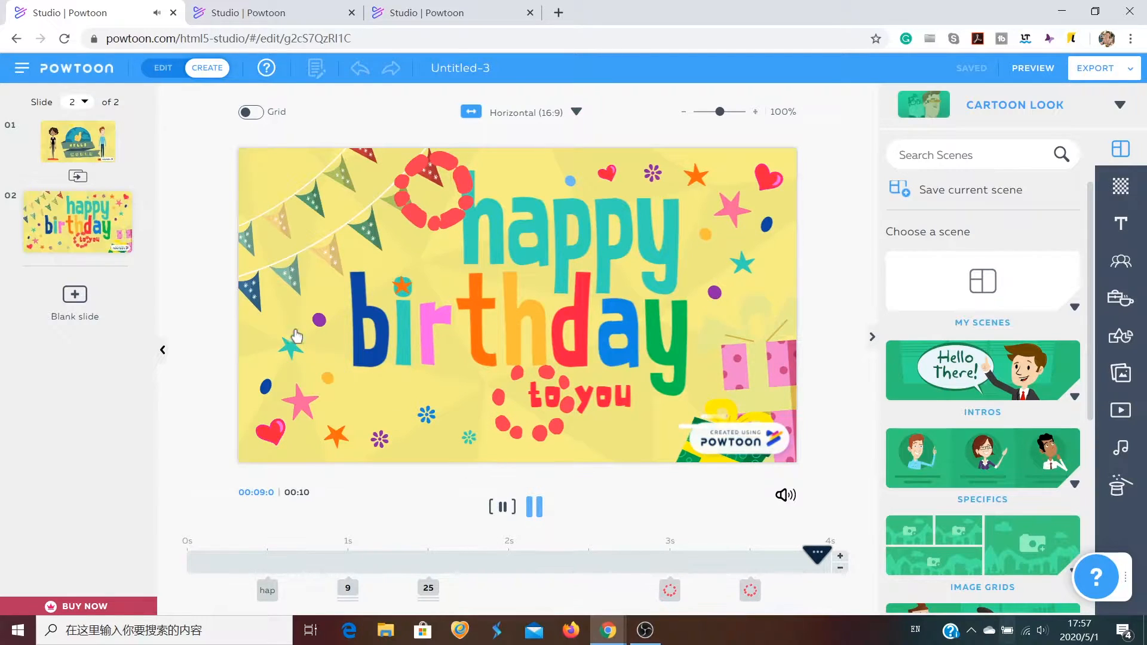
click(78, 150)
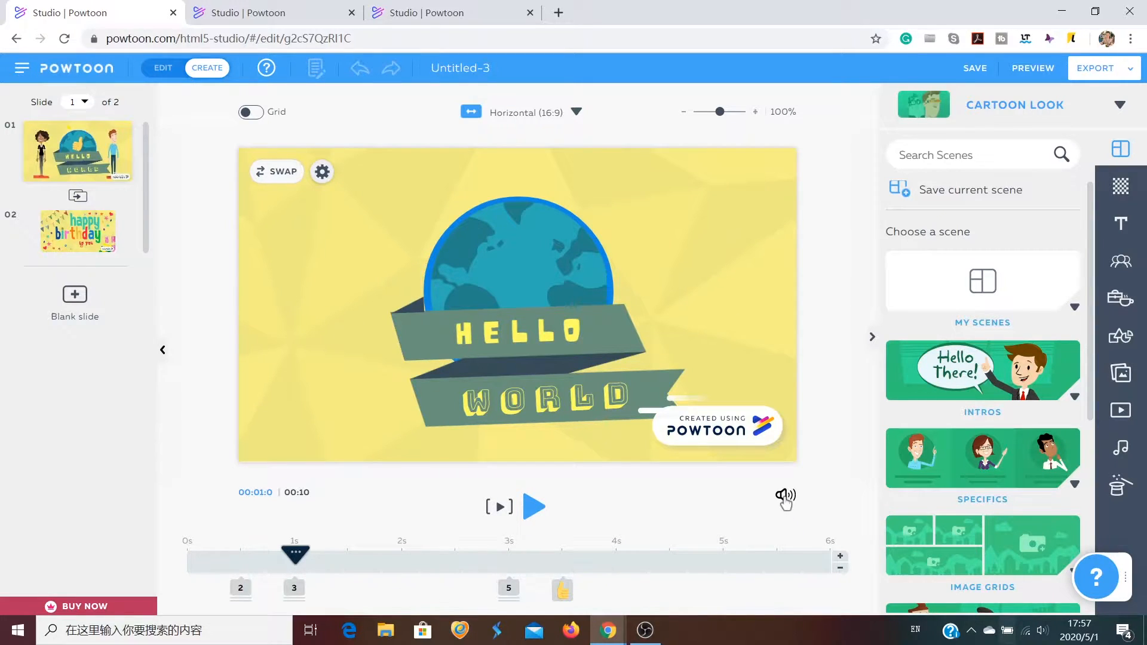
Open the Sound Control panel showing the Escape.mp3 soundtrack.
click(786, 498)
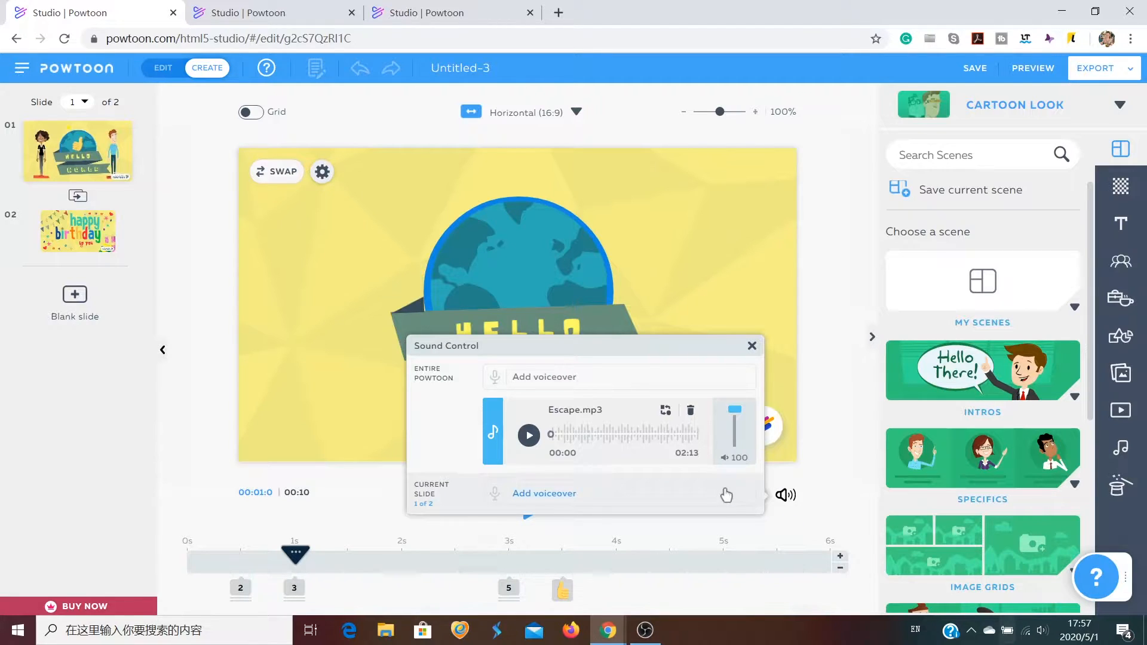
mouse_move(527, 390)
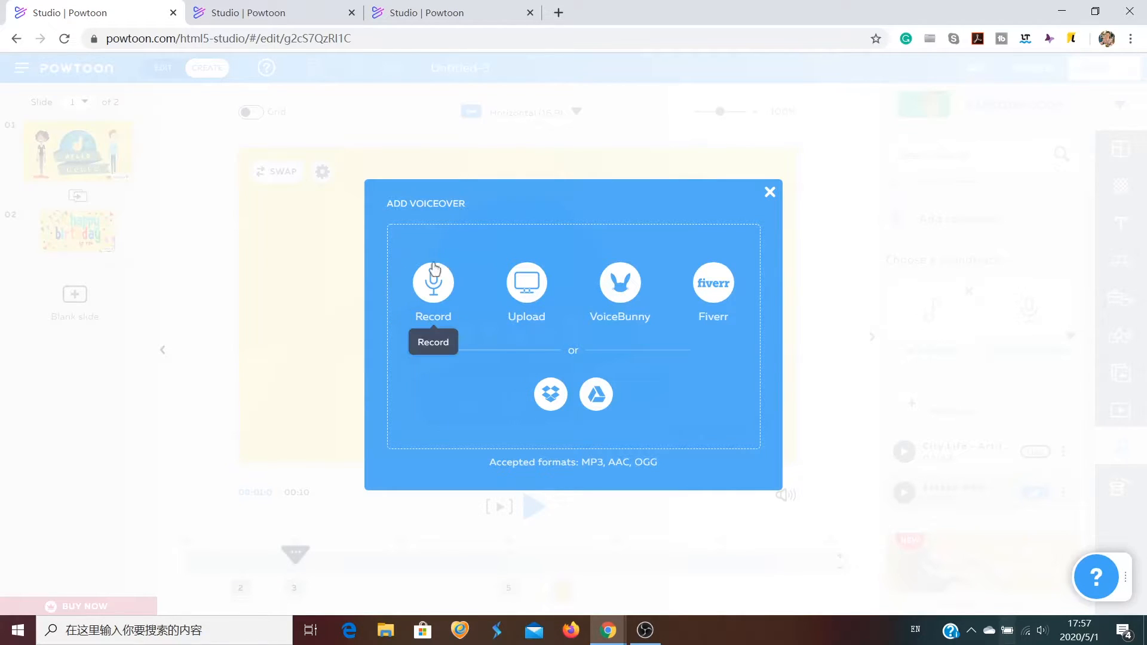
mouse_move(452, 326)
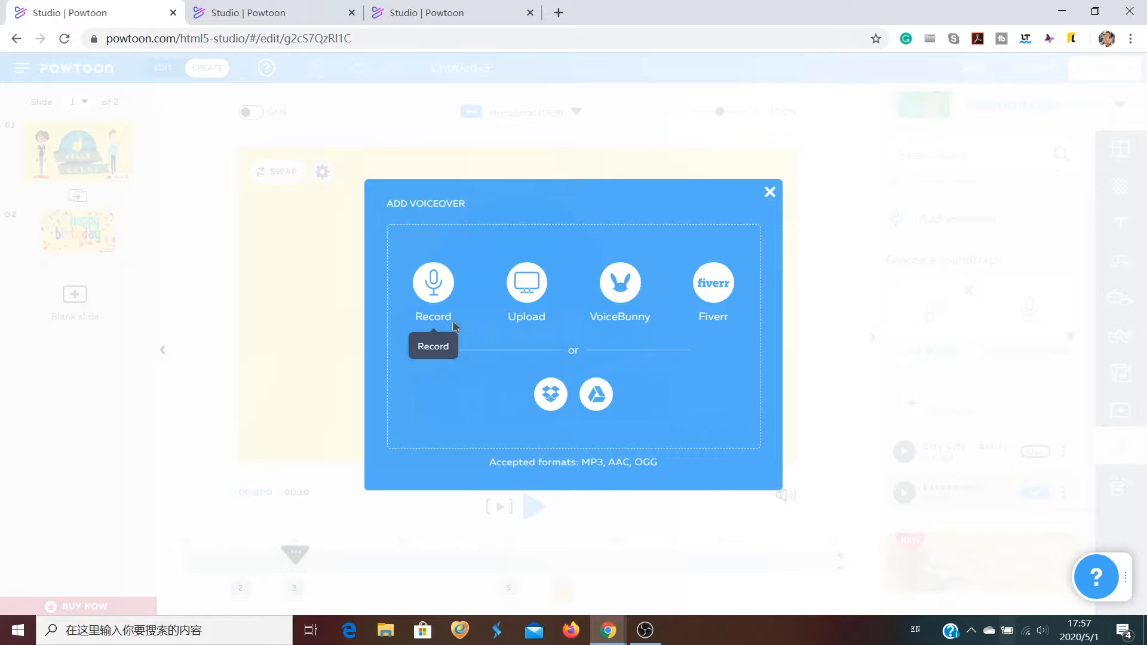
mouse_move(483, 342)
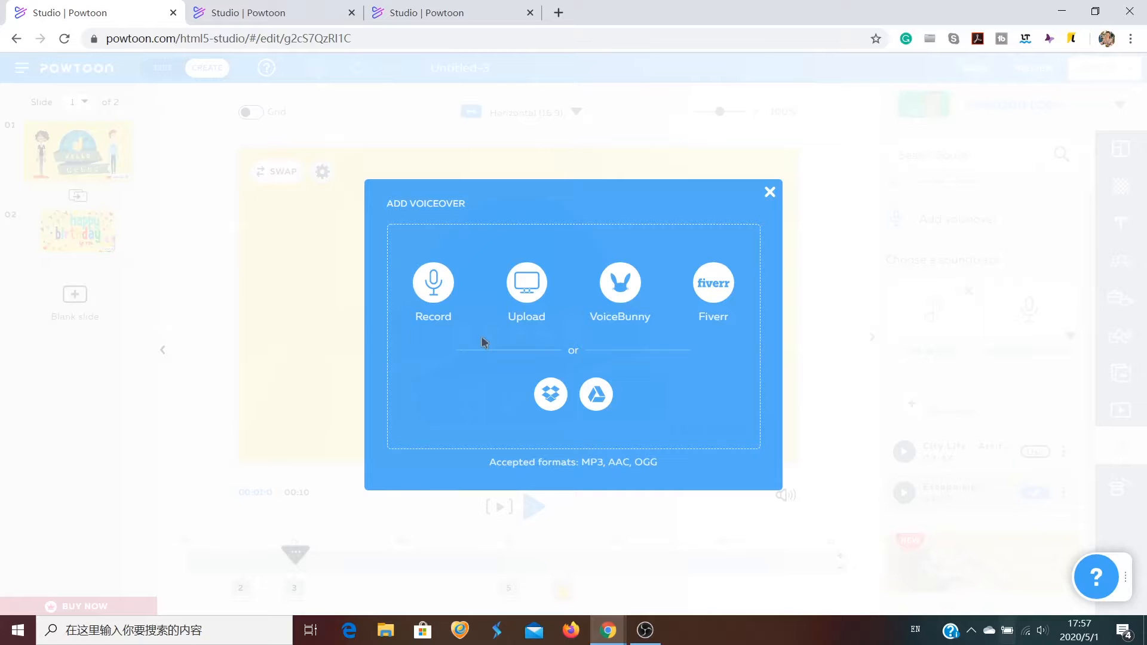
mouse_move(496, 400)
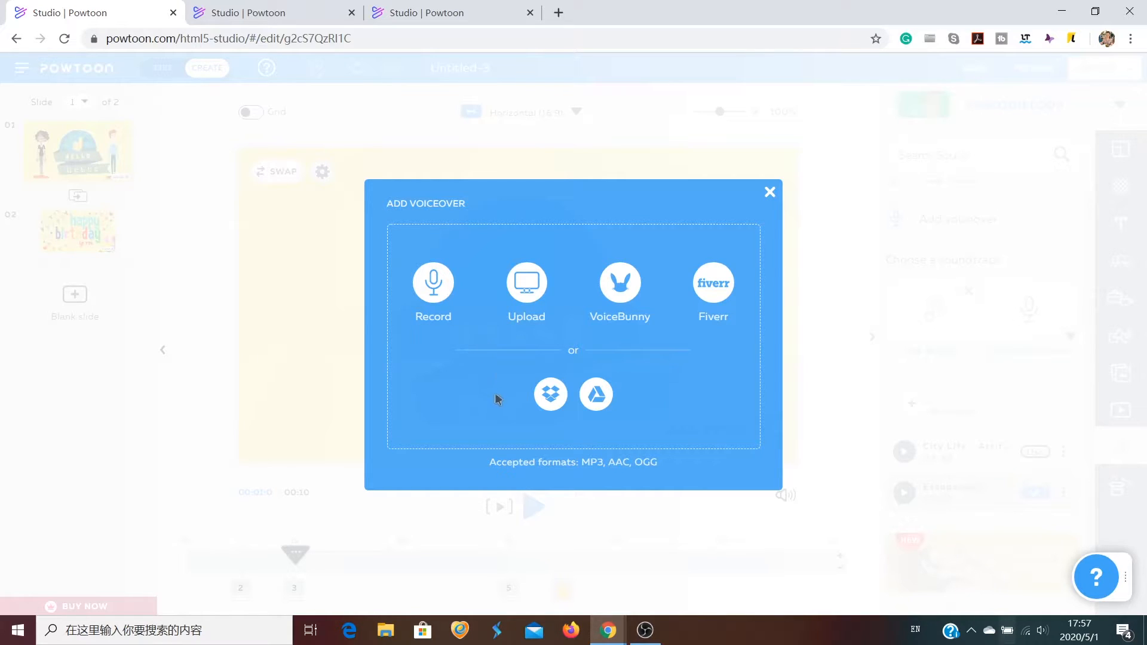
mouse_move(531, 292)
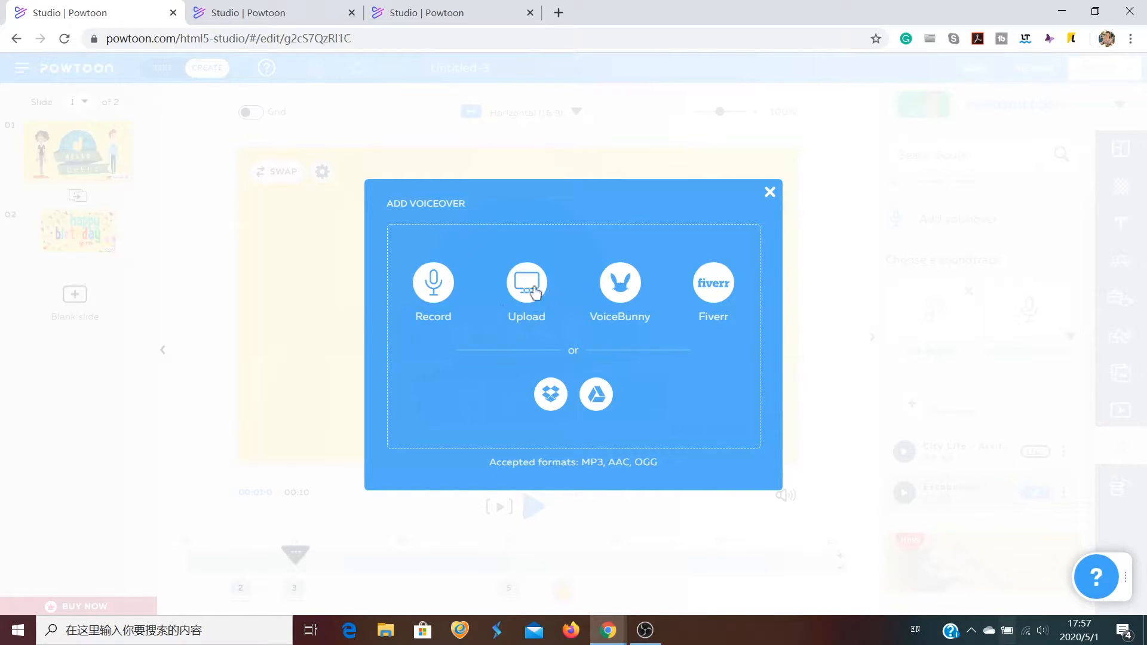
mouse_move(526, 284)
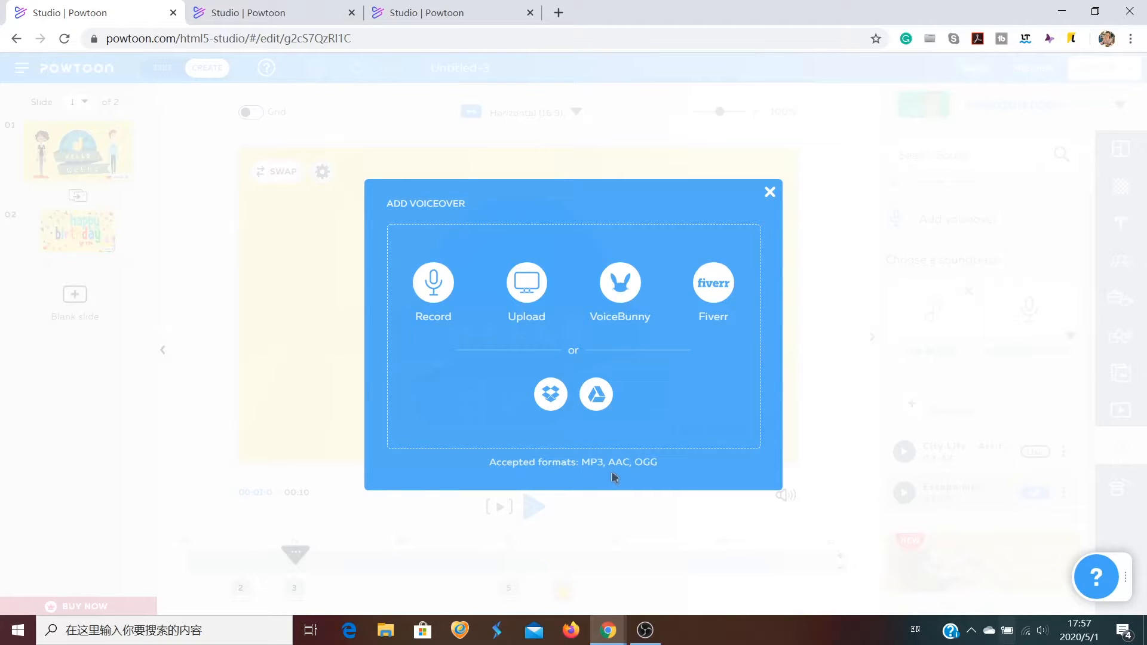
mouse_move(637, 473)
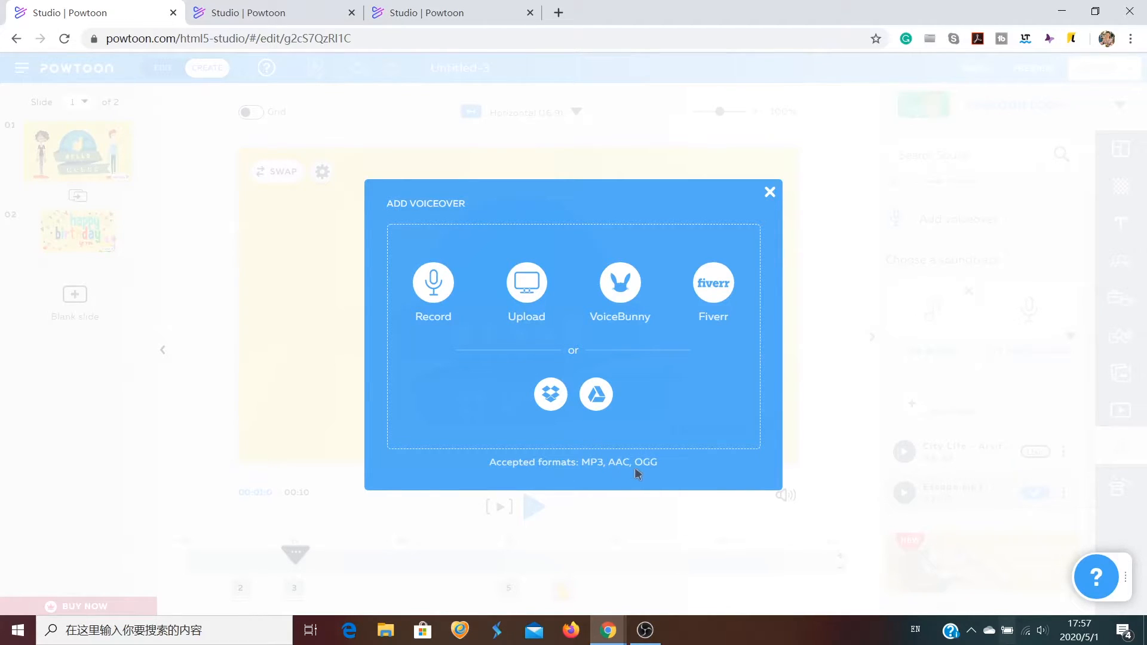
mouse_move(659, 476)
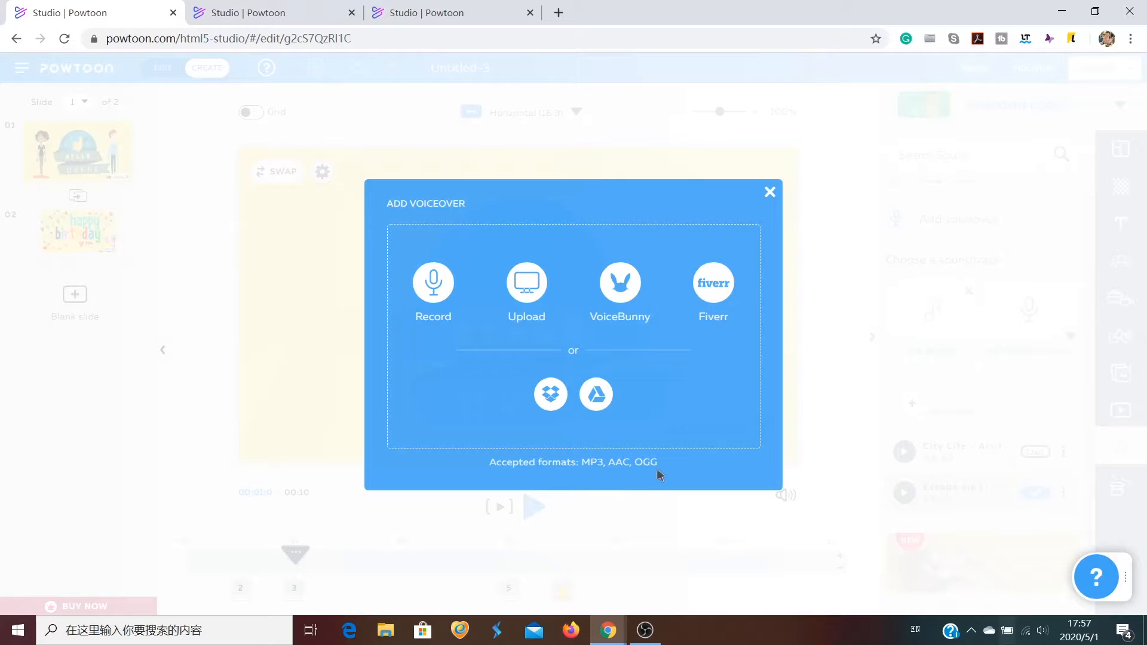
Choose to record live and start a Current Slide voiceover recording.
click(433, 283)
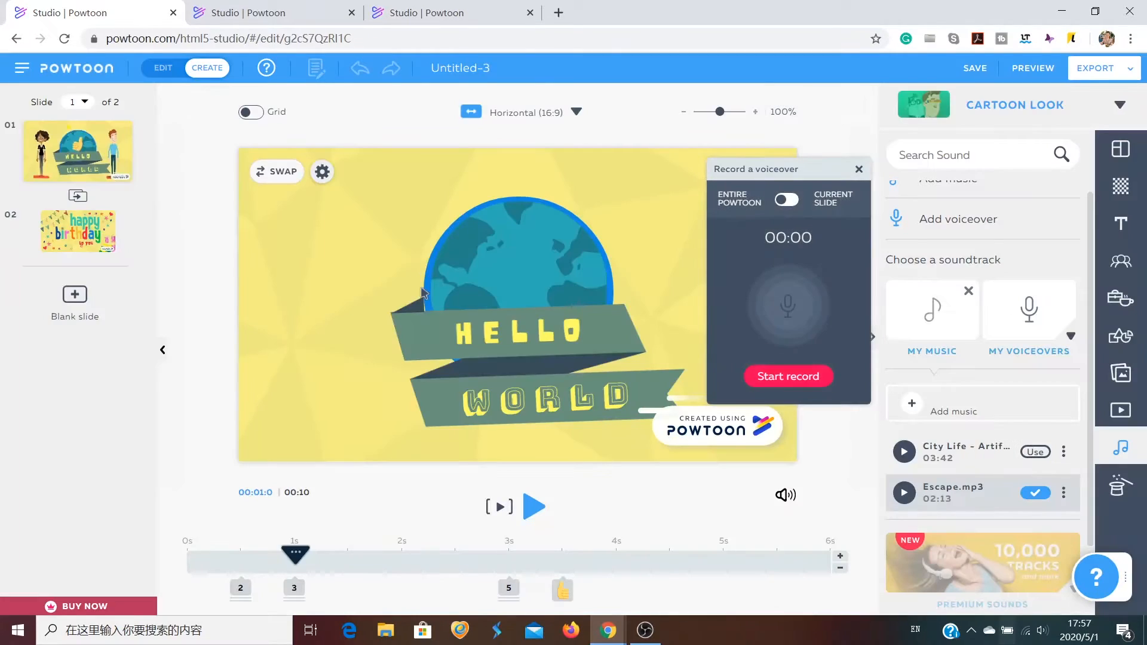
mouse_move(784, 351)
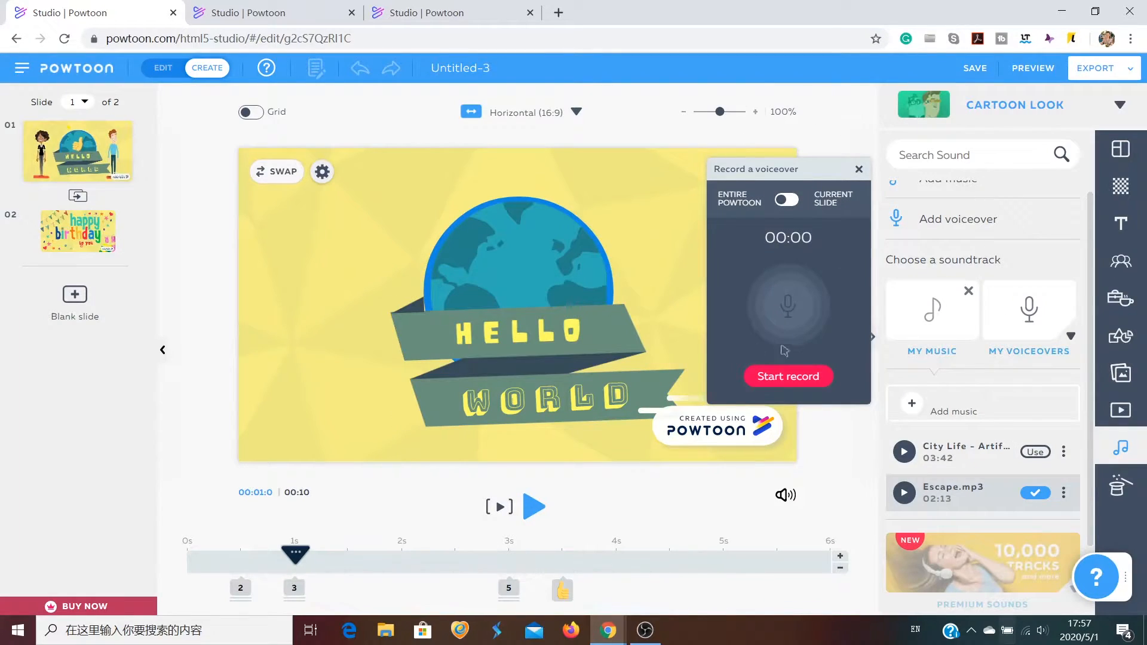
mouse_move(828, 207)
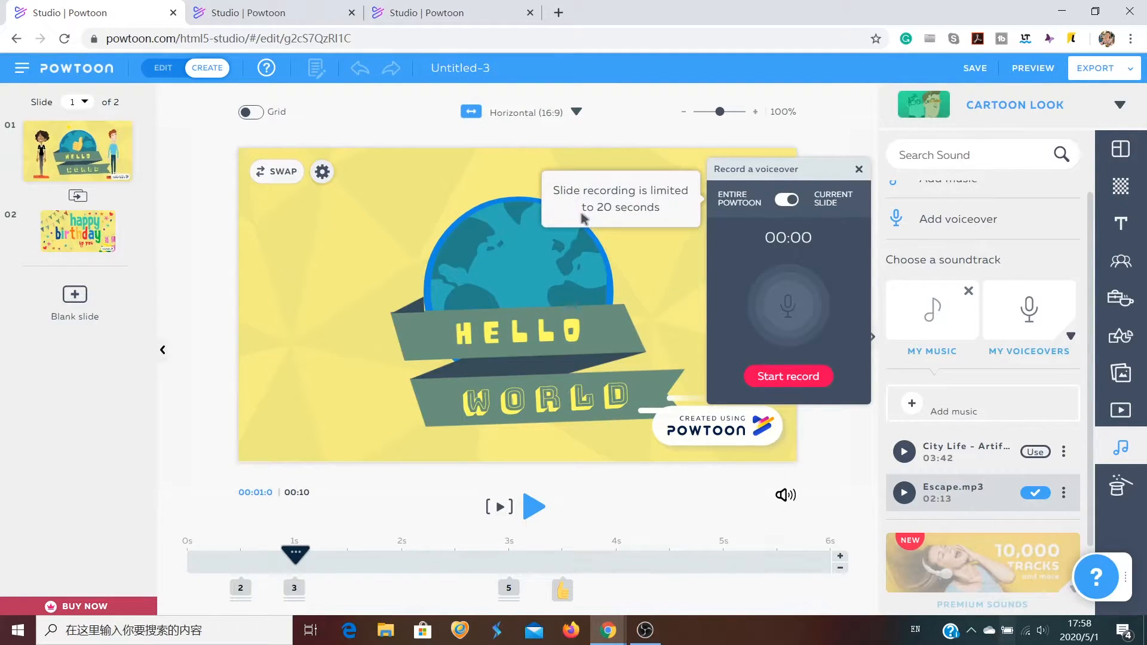
mouse_move(644, 222)
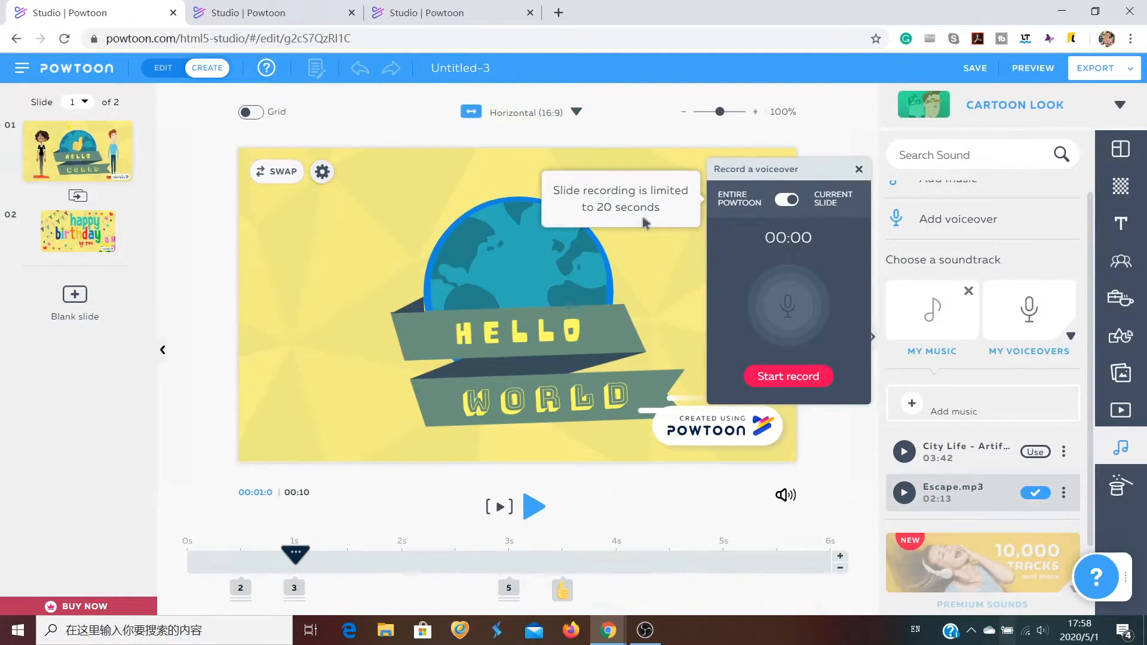
mouse_move(658, 261)
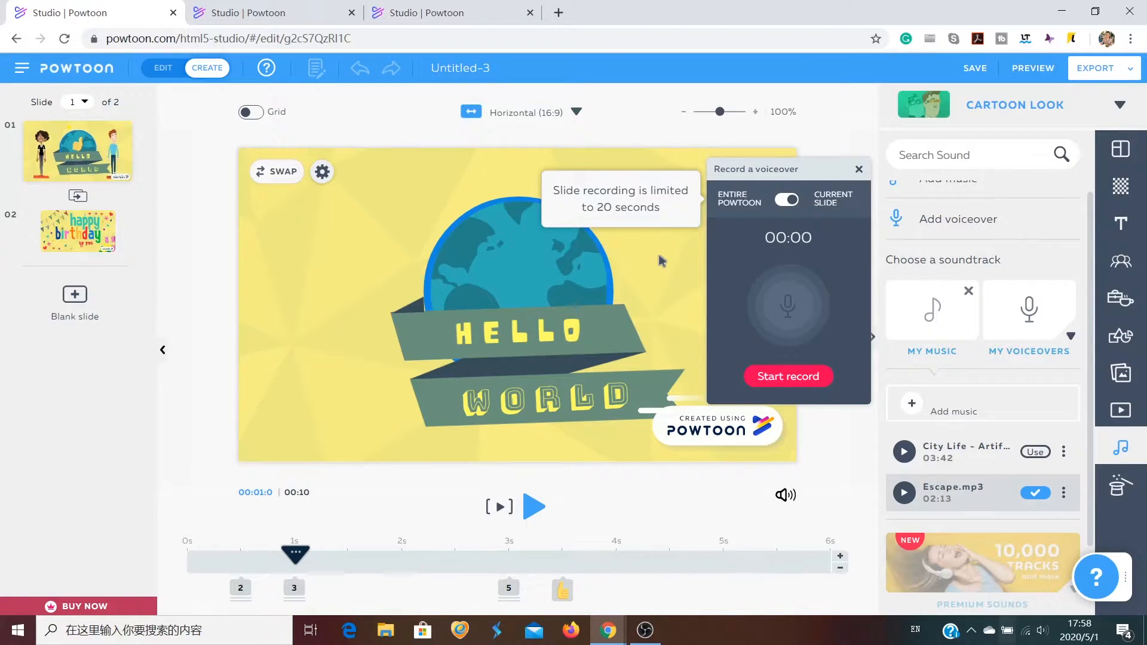
click(788, 376)
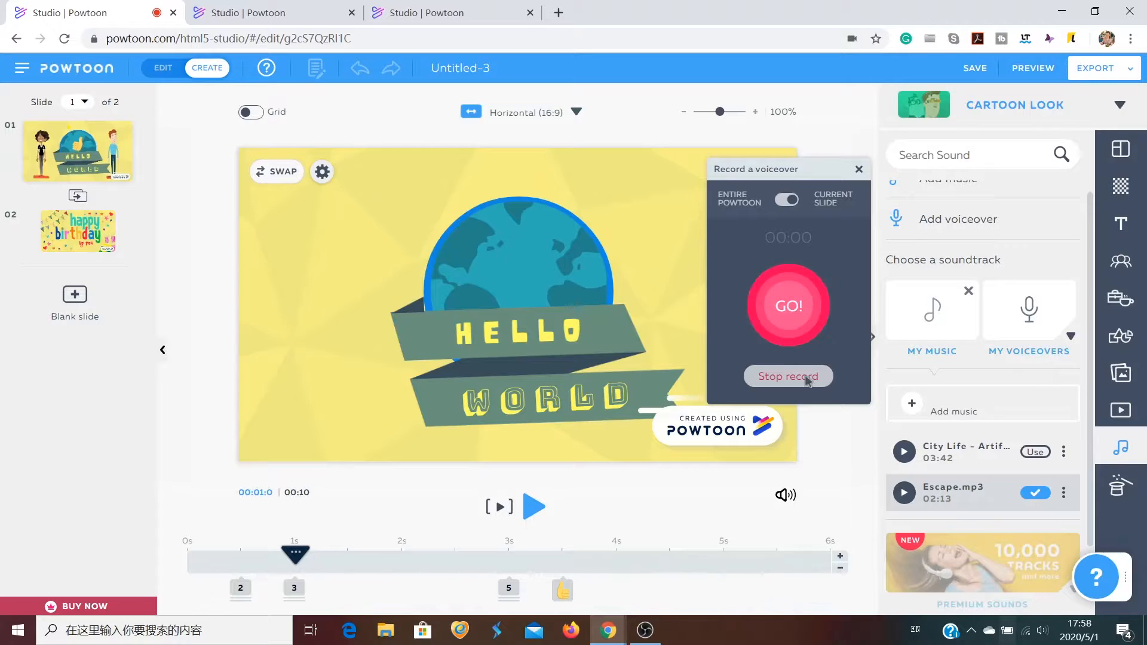
Stop the first voiceover take and discard the three-second recording.
click(788, 306)
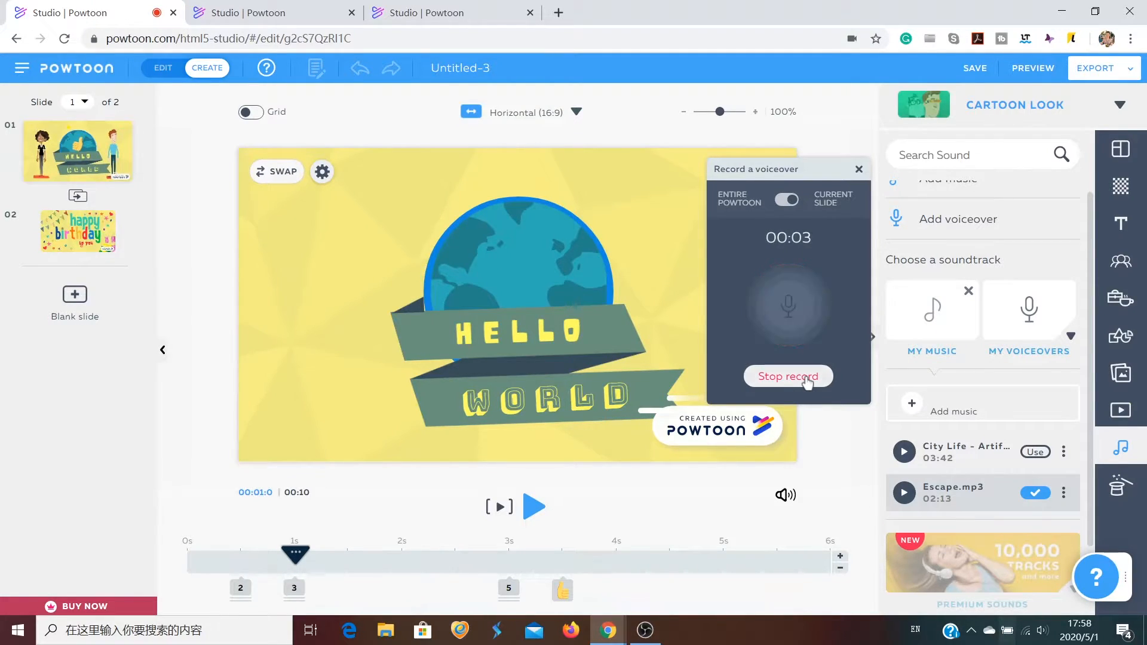
click(787, 376)
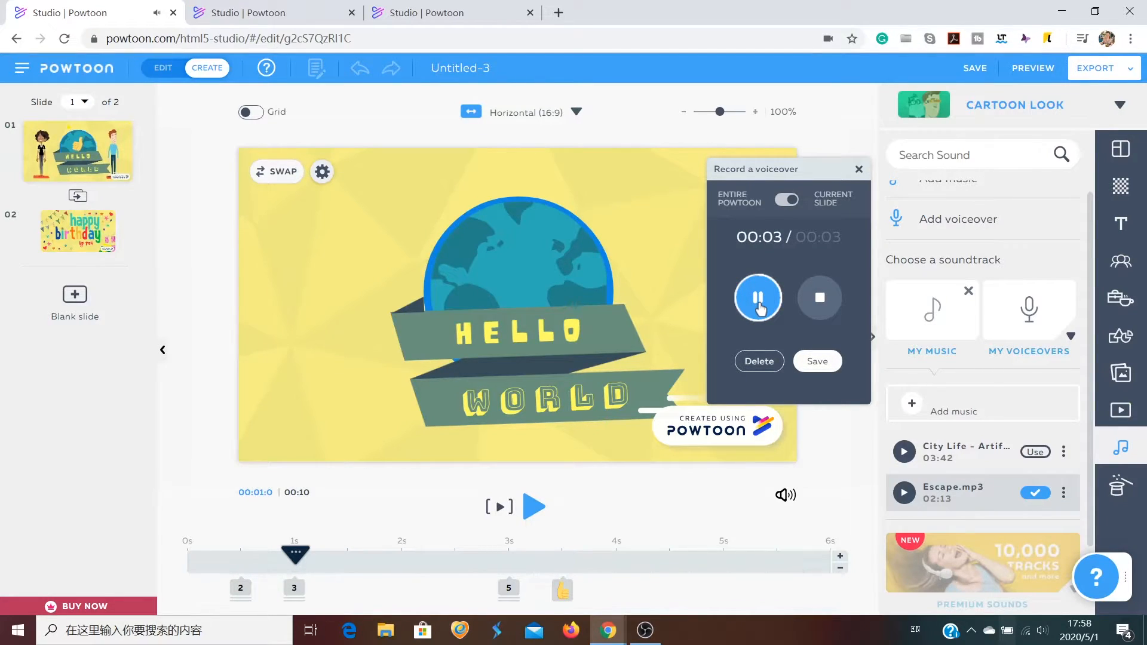
click(757, 297)
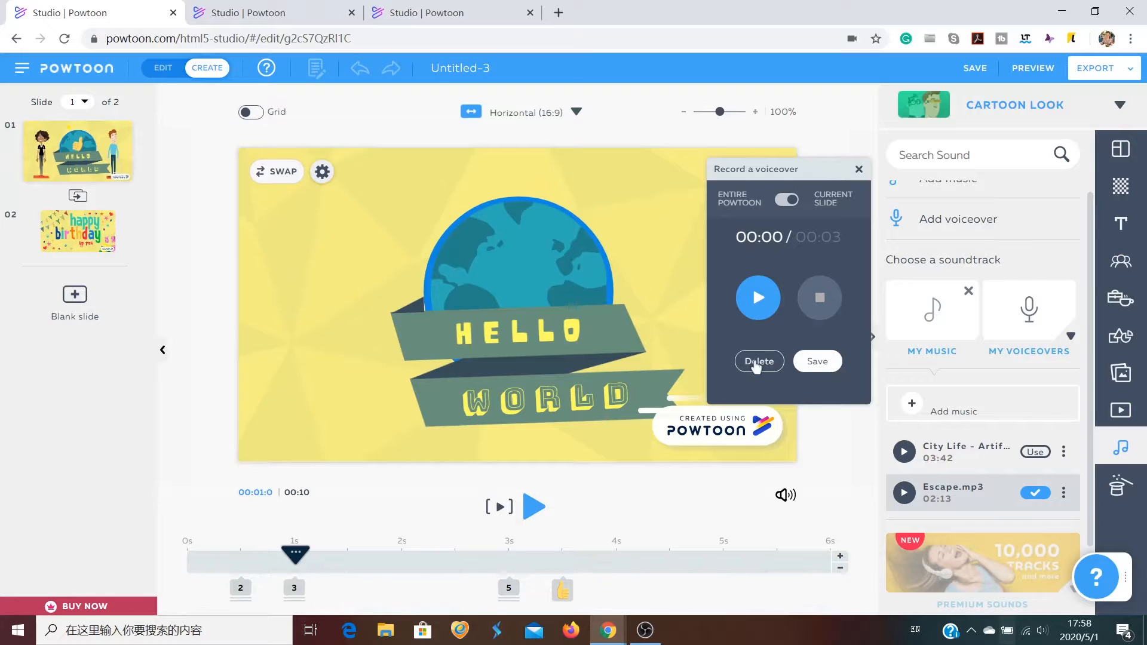
click(758, 297)
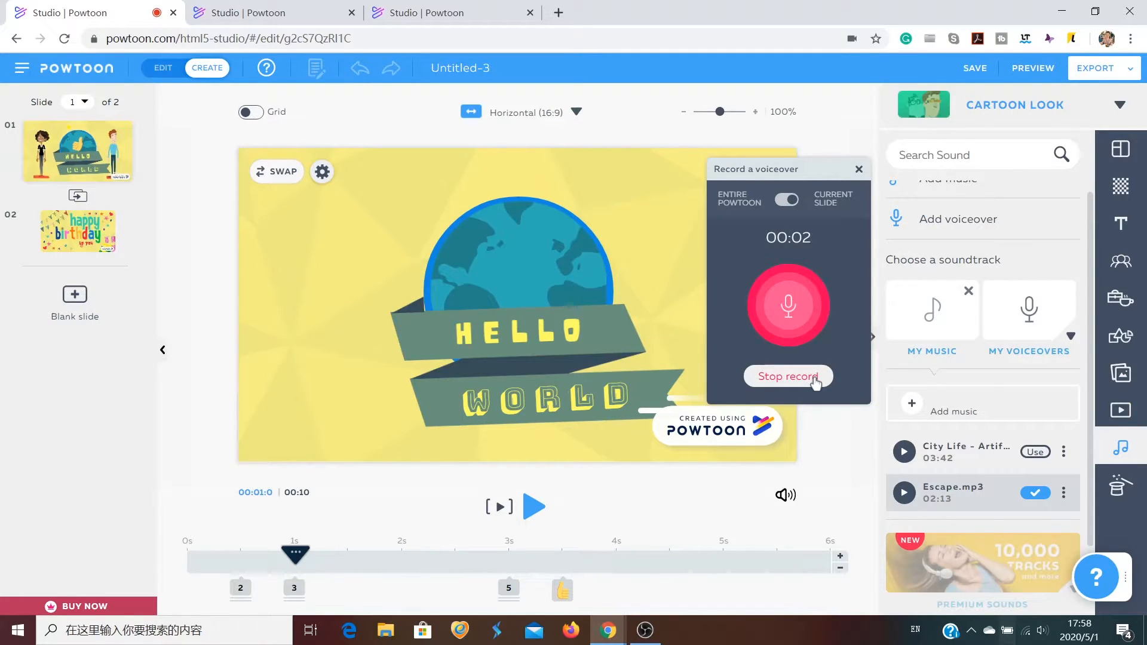
Re-record the voiceover, listen back, and name the recording '1'.
click(788, 376)
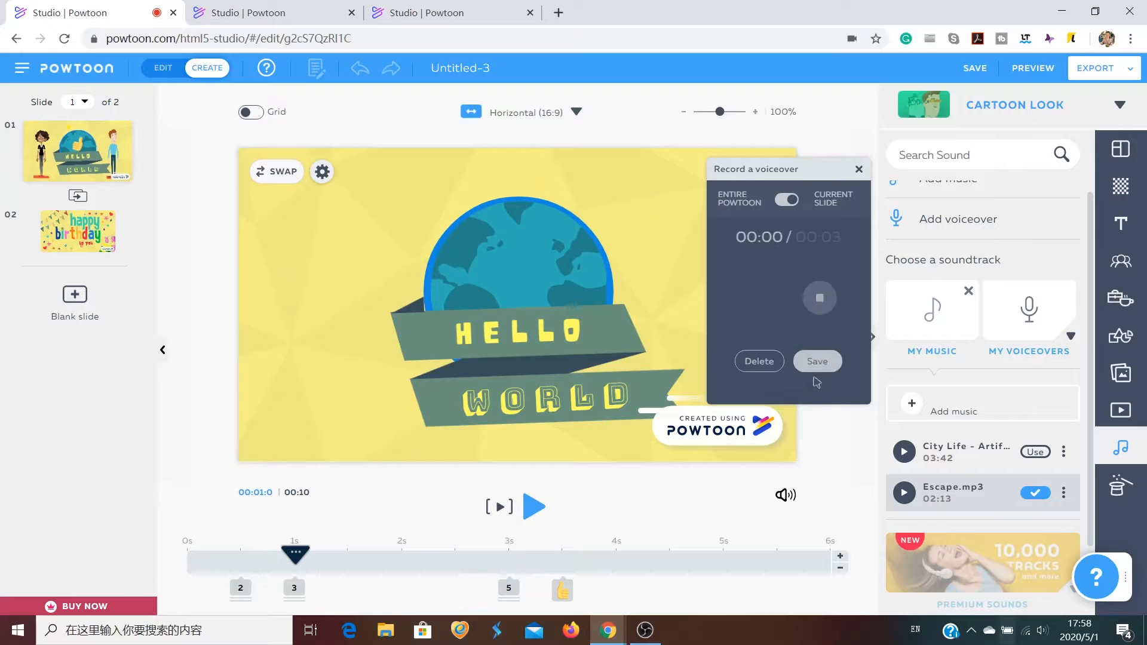
click(819, 297)
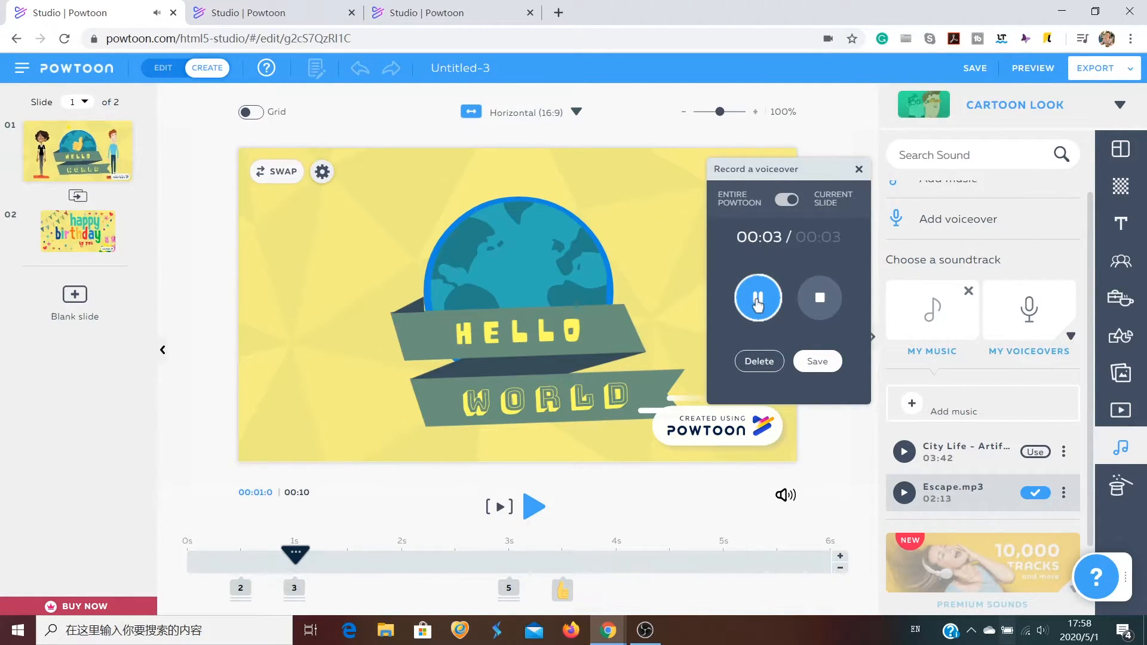
click(757, 298)
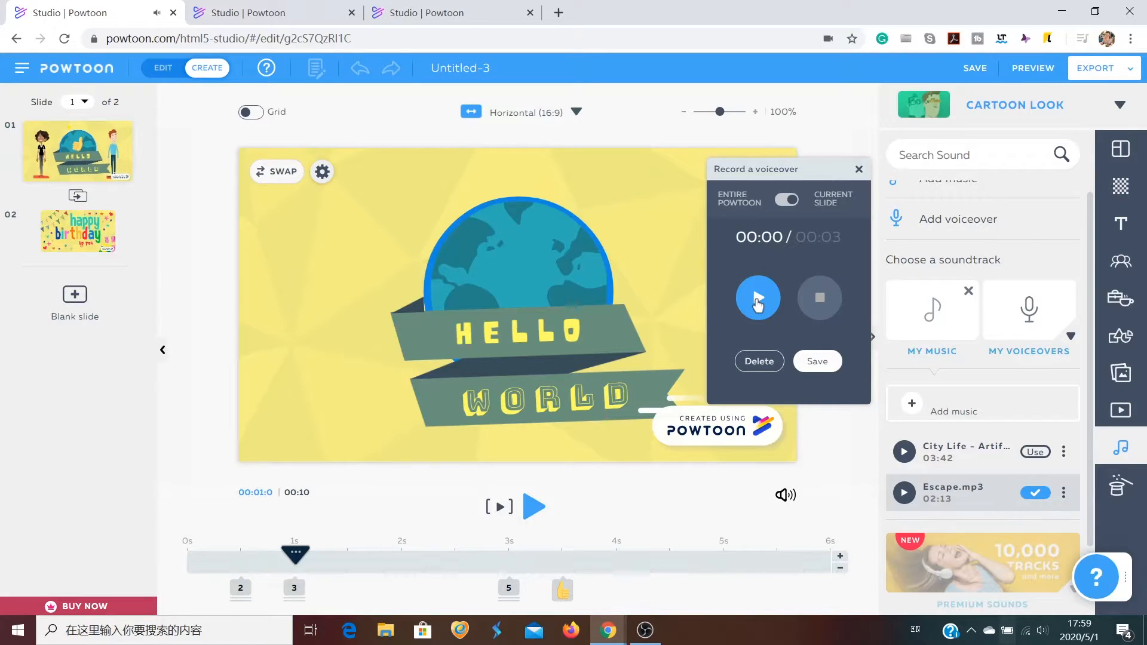
click(757, 297)
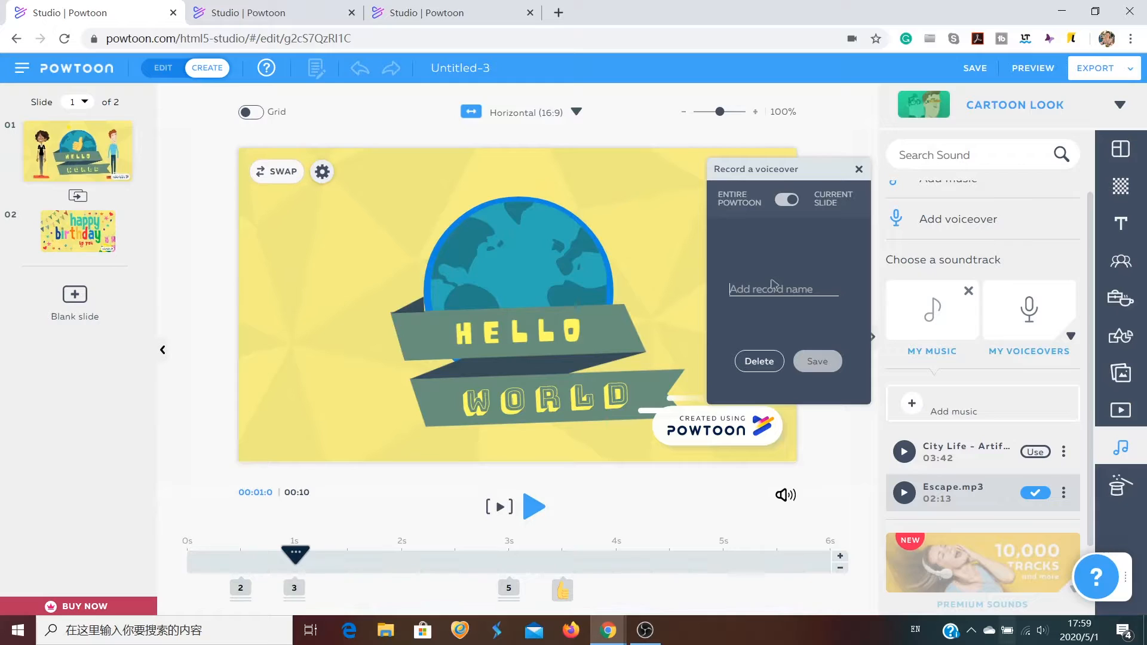
text(1)
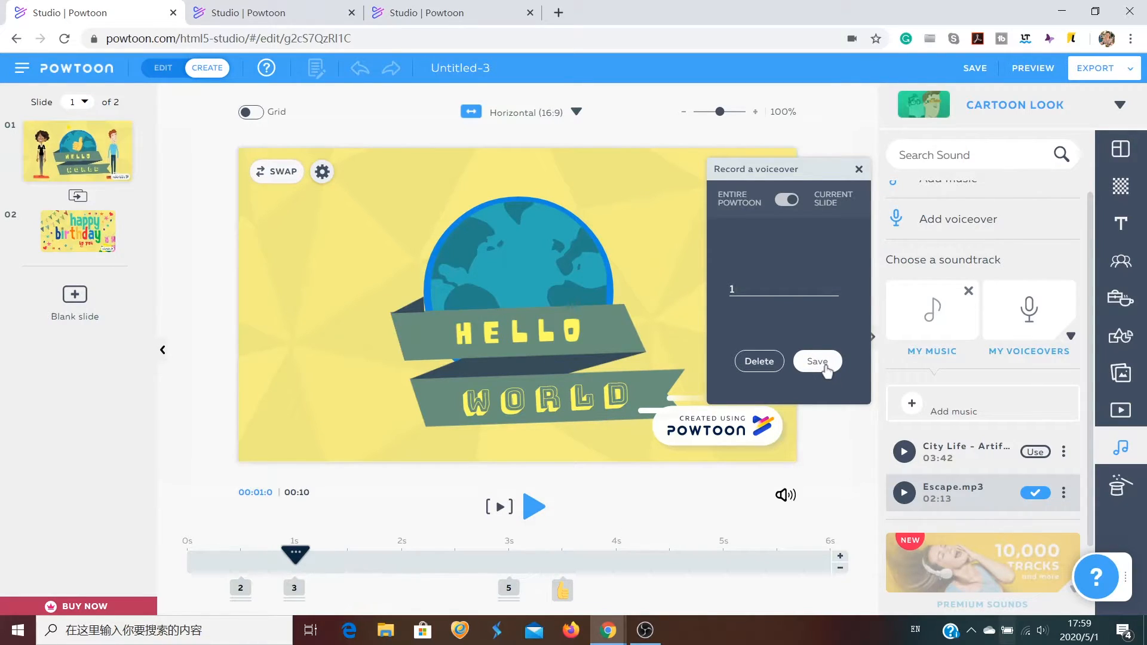
Save voiceover '1' and play it together with the background music.
click(817, 360)
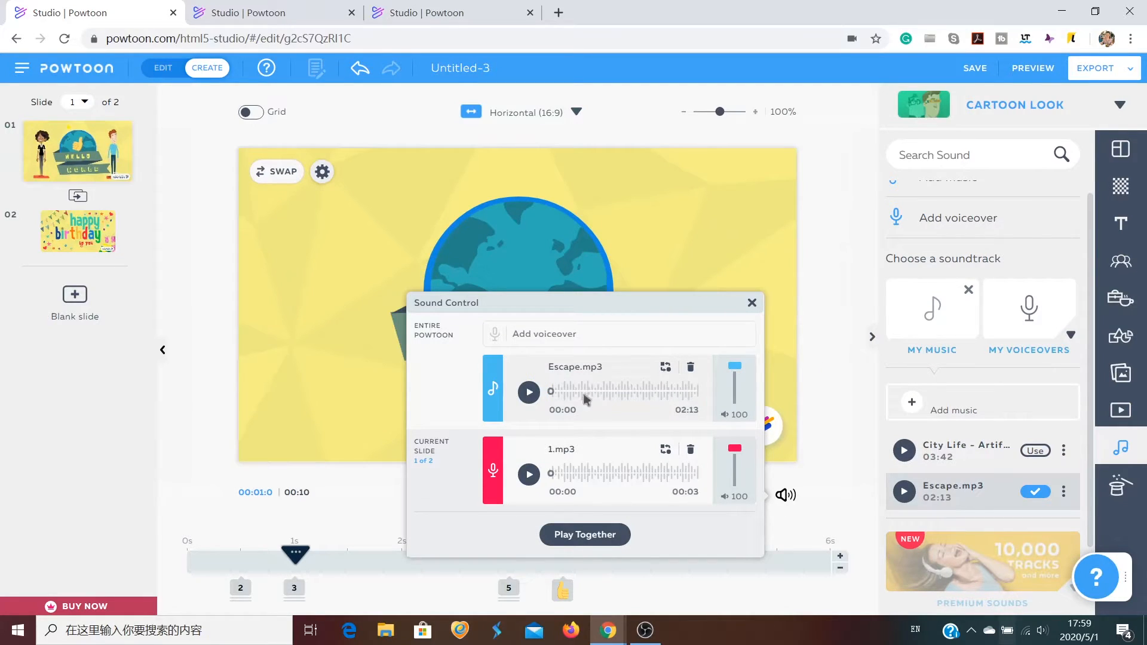
mouse_move(593, 437)
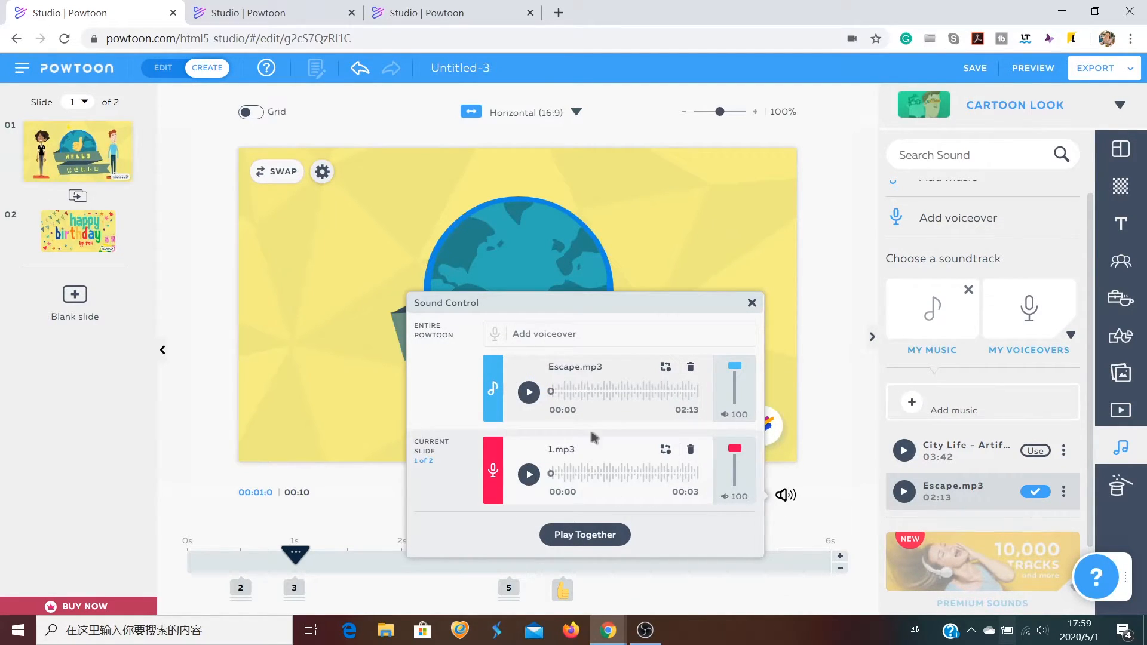
click(585, 534)
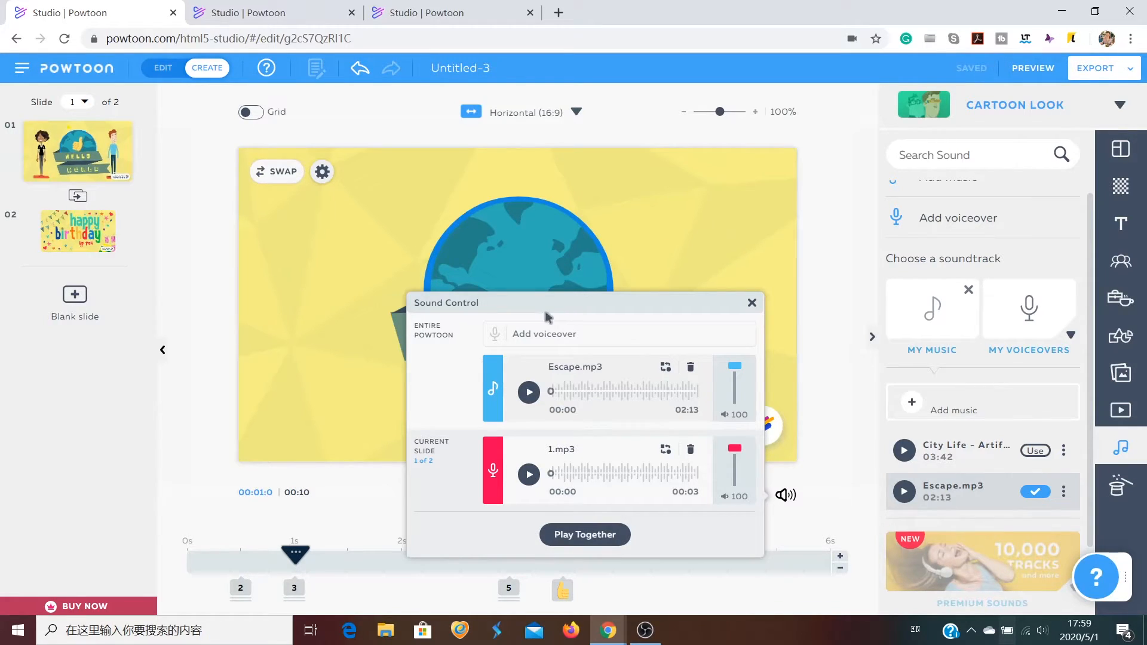
click(584, 534)
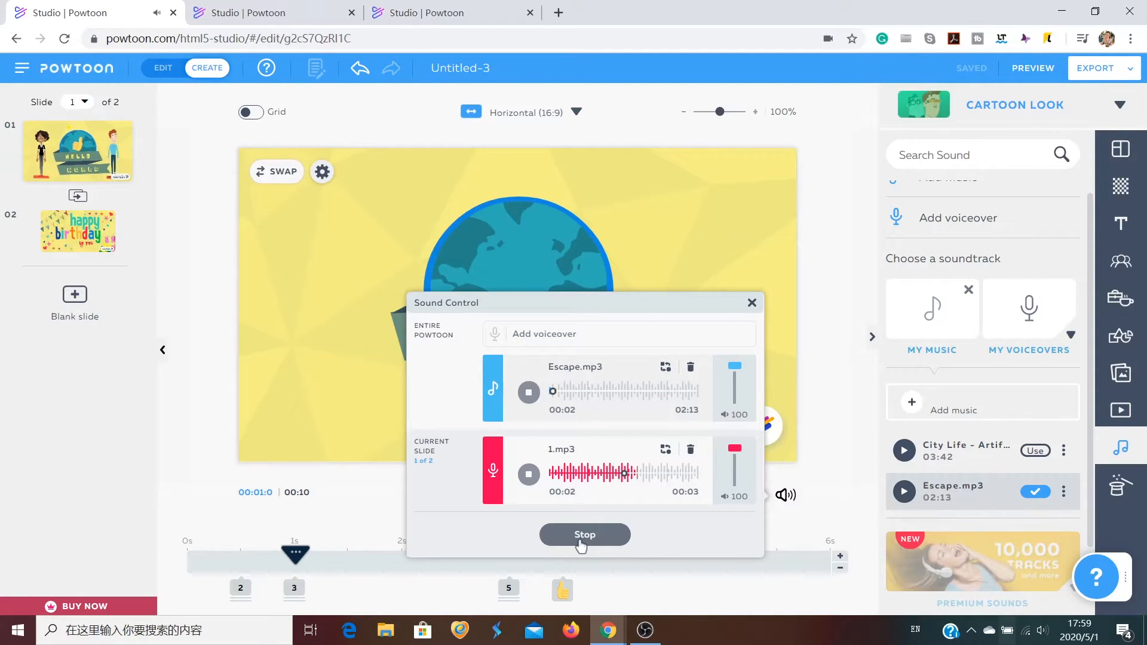
click(584, 534)
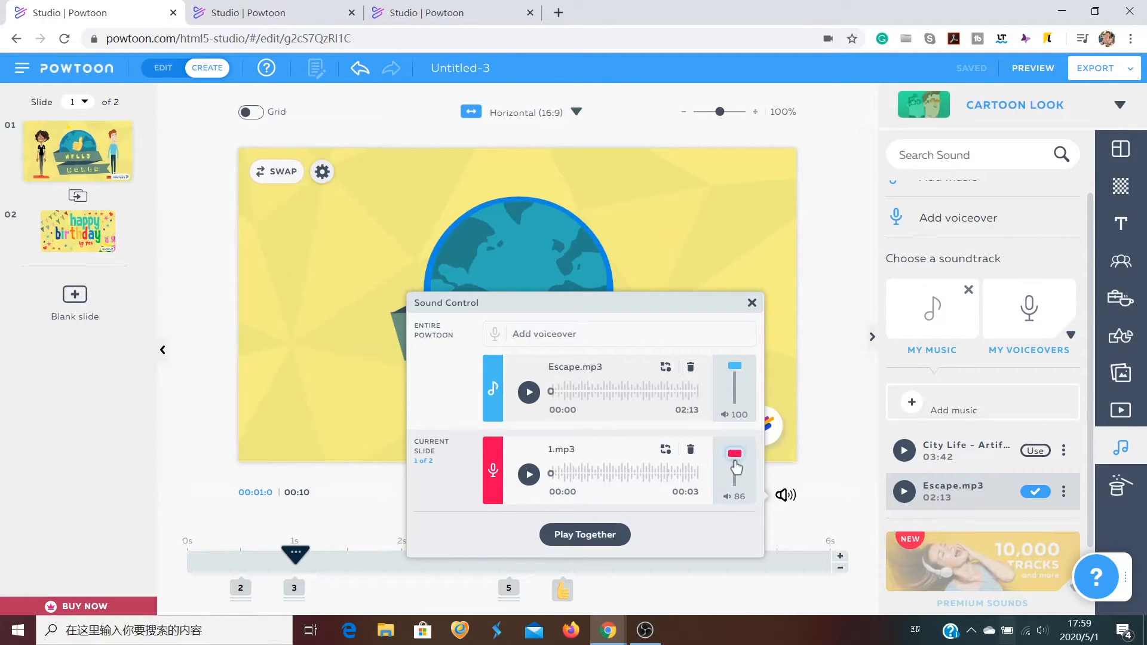
Lower Escape.mp3 background music volume to 33, then close Sound Control.
drag(734, 472, 735, 452)
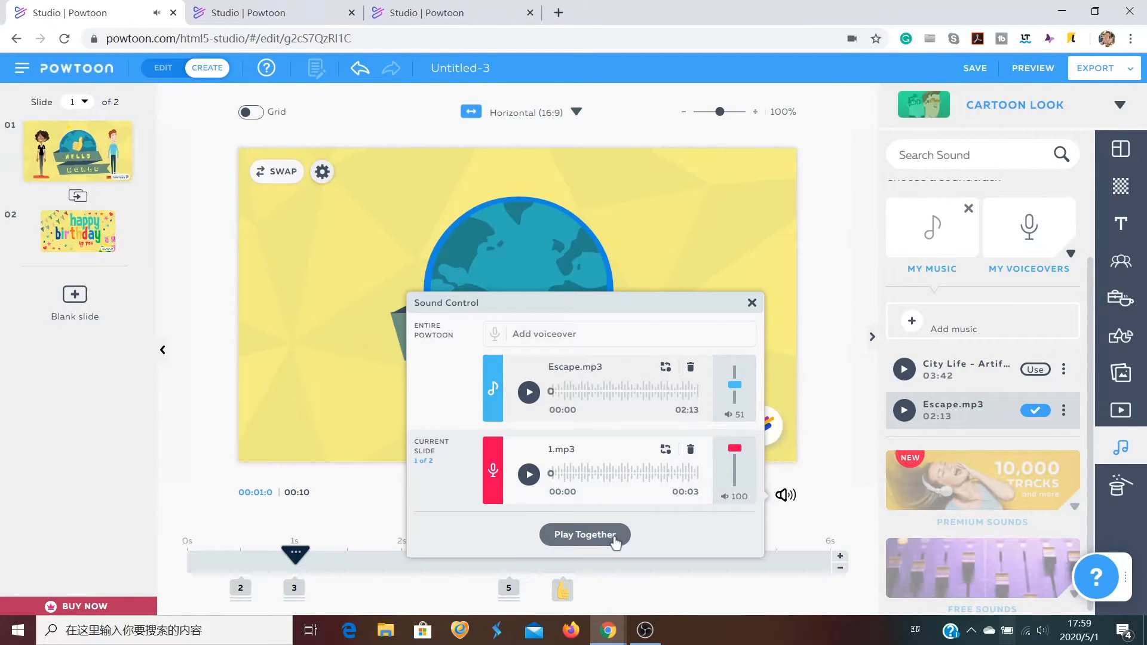
click(583, 534)
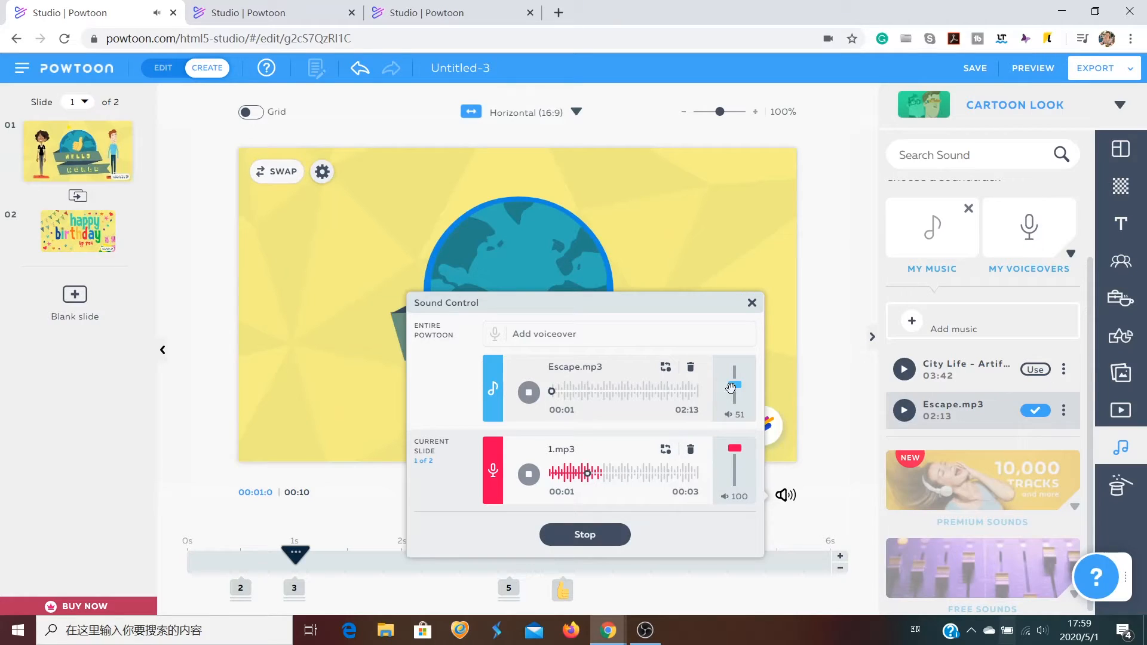
drag(733, 386, 738, 391)
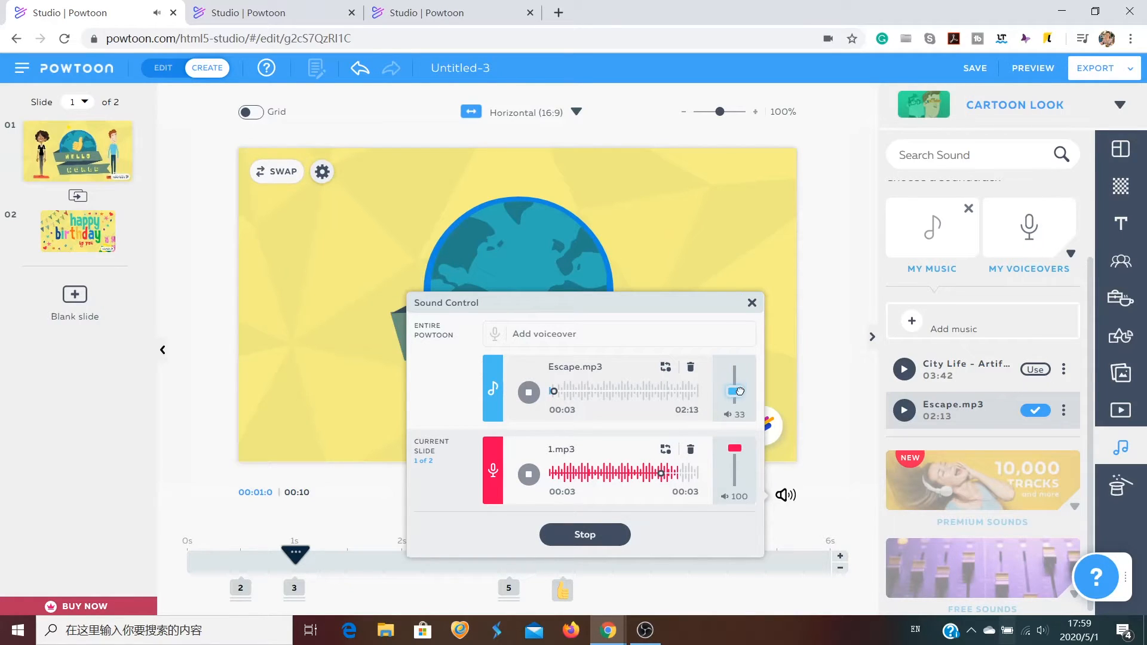
click(585, 534)
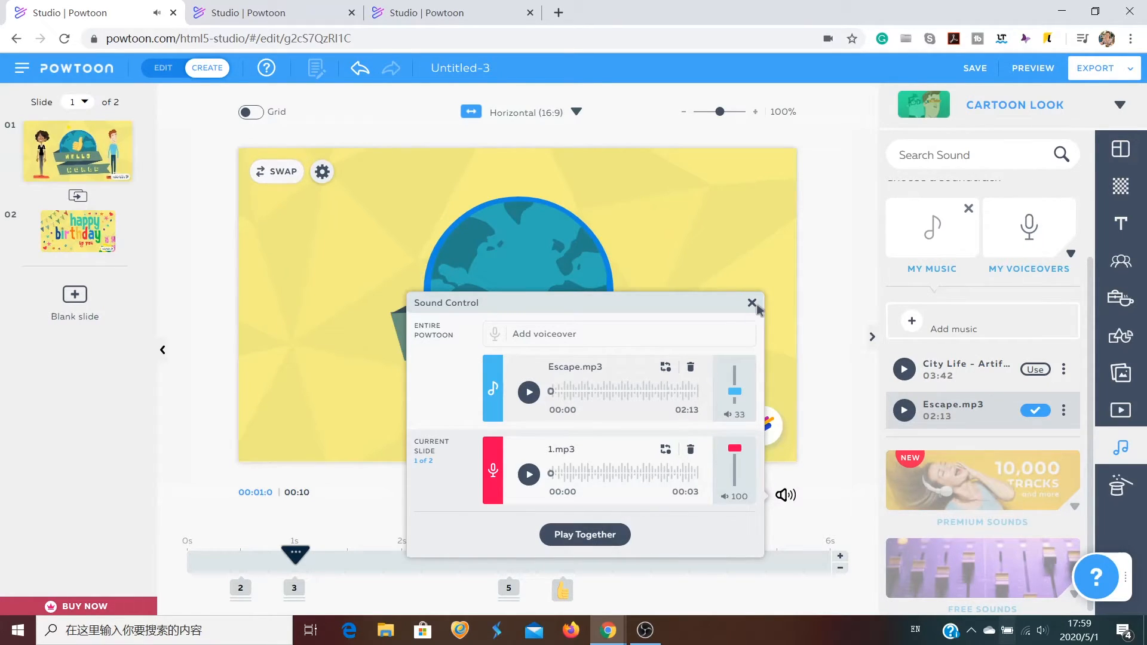
click(753, 303)
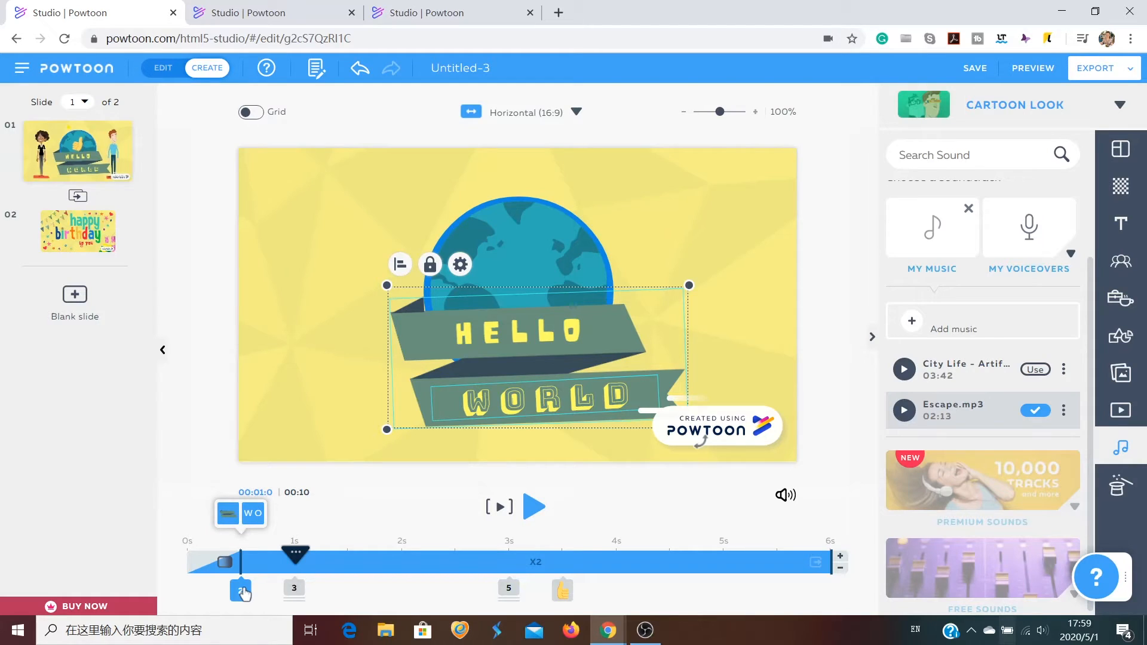
Preview and pause the Hello World slide, then show My Voiceovers with 1.mp3.
click(534, 506)
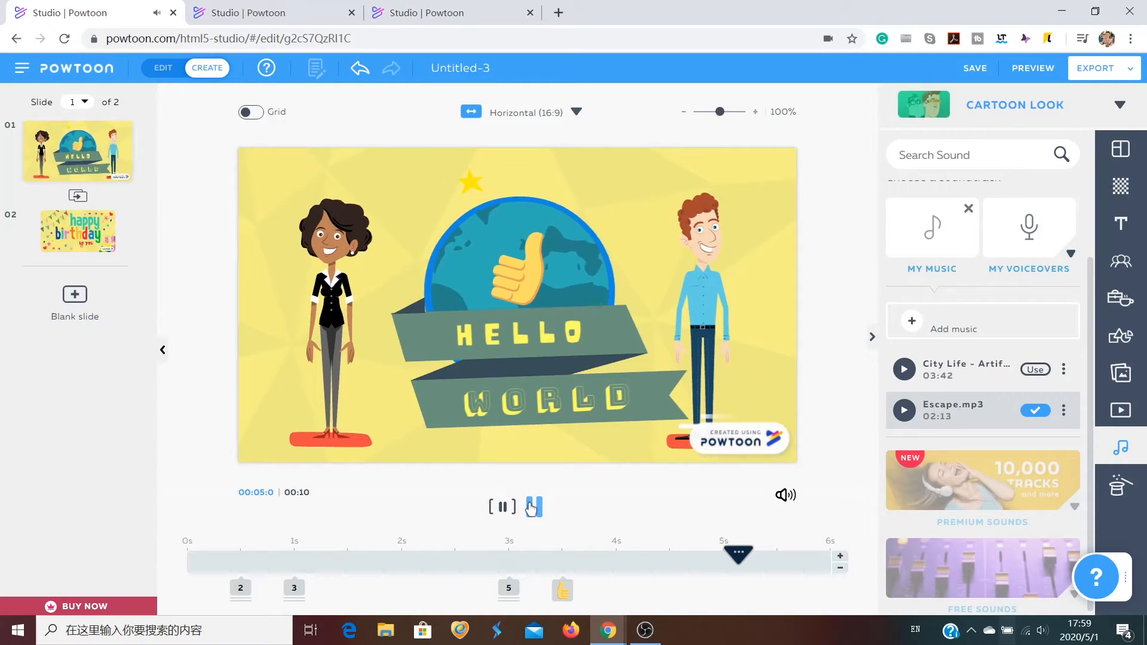
click(532, 506)
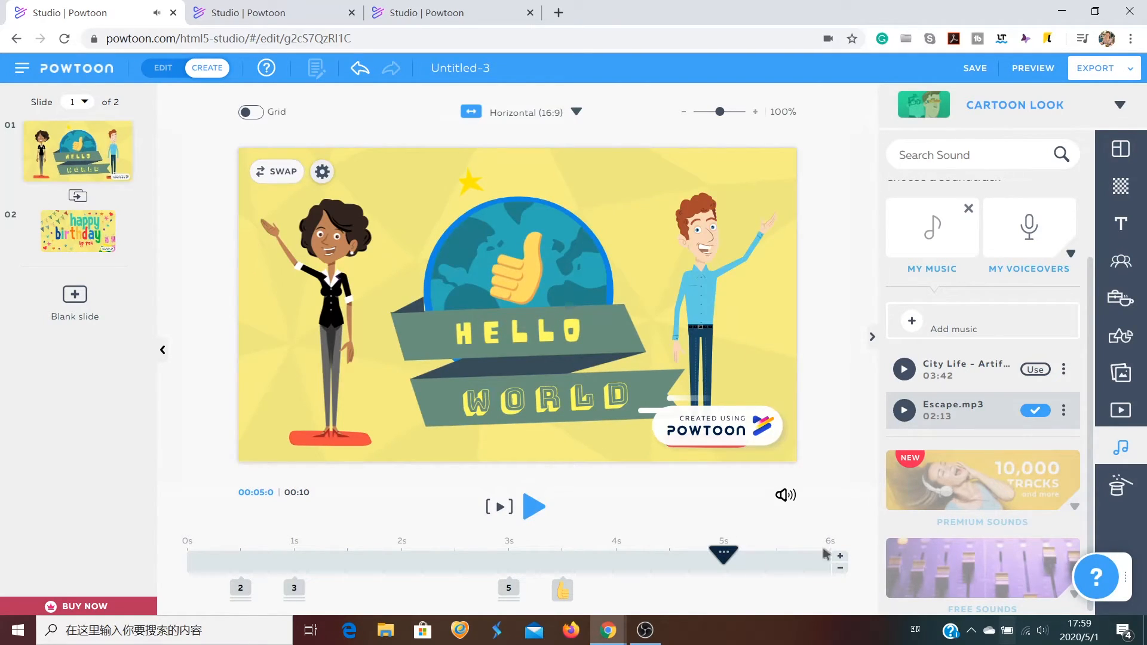
click(293, 589)
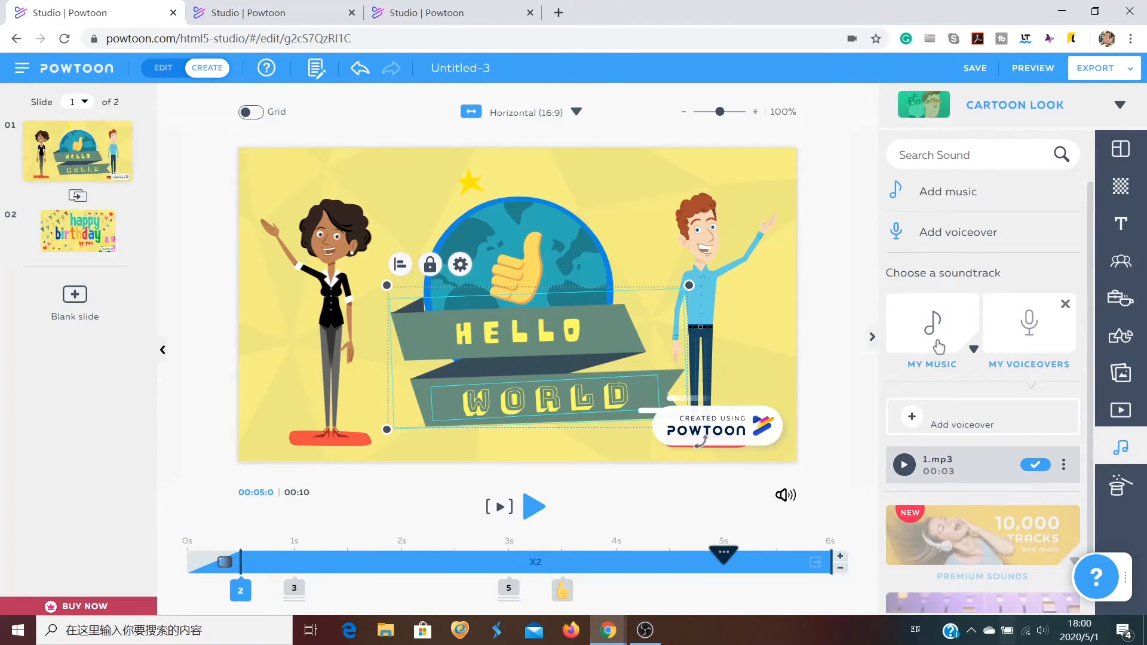
Upload the Escape track from the music for vlogs folder via My Music.
click(948, 191)
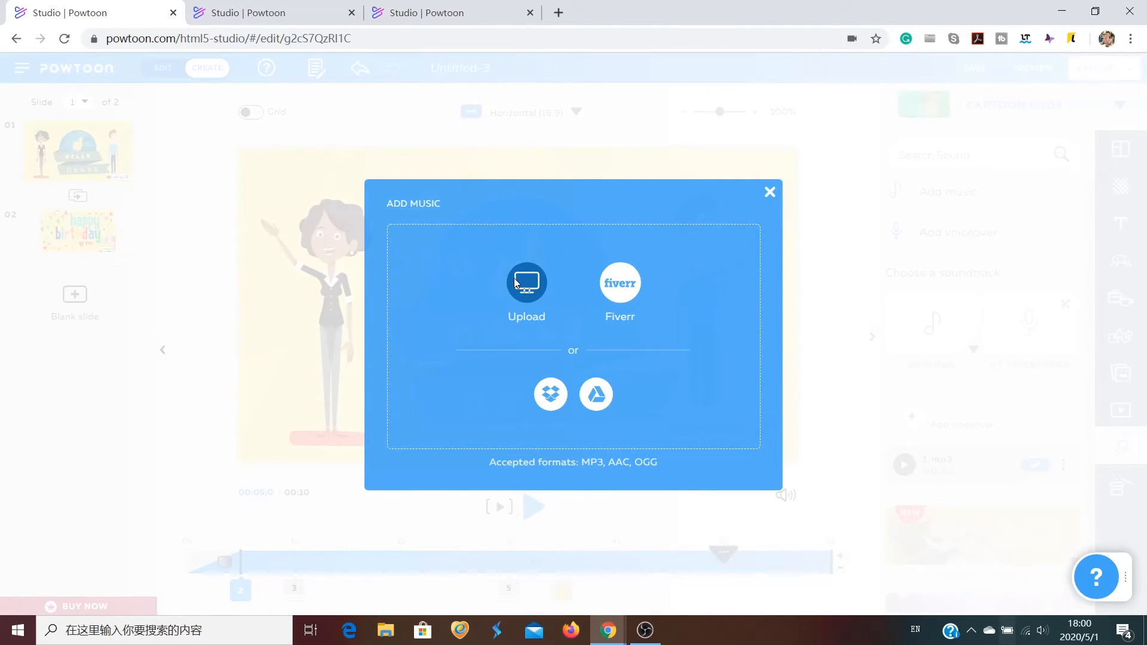
click(525, 282)
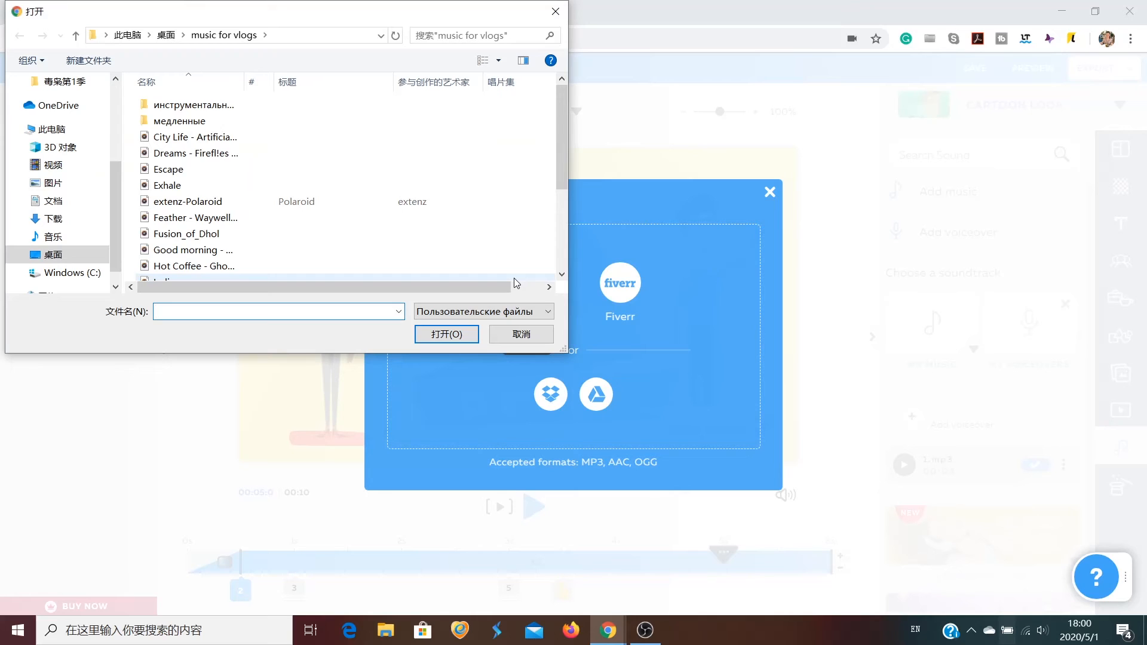
click(169, 169)
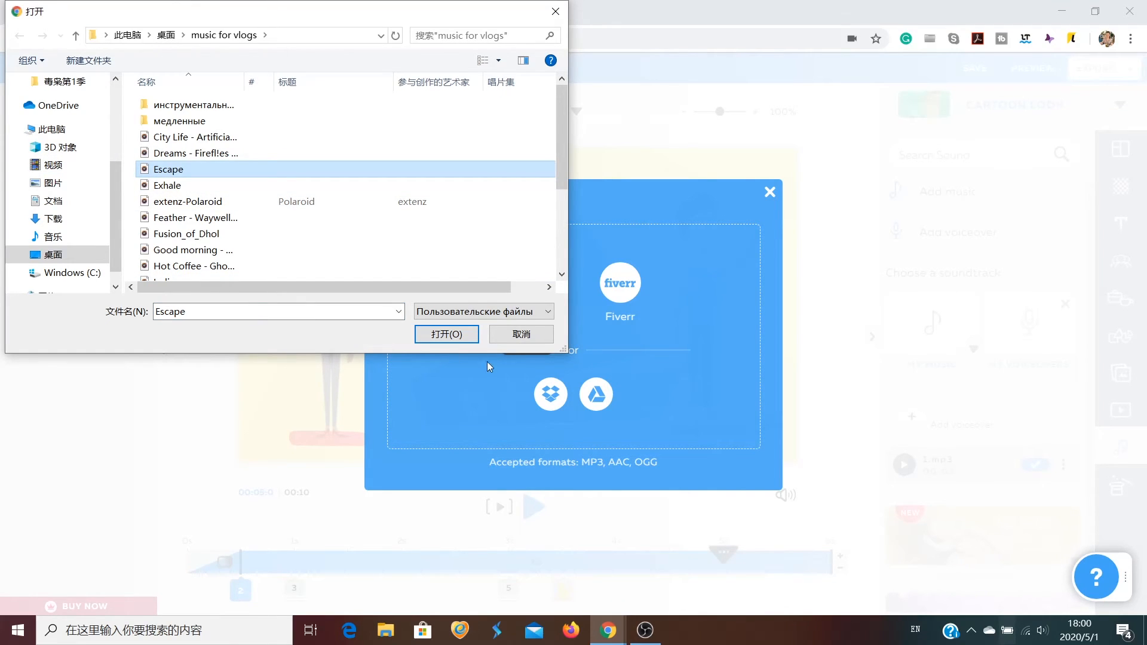
click(446, 335)
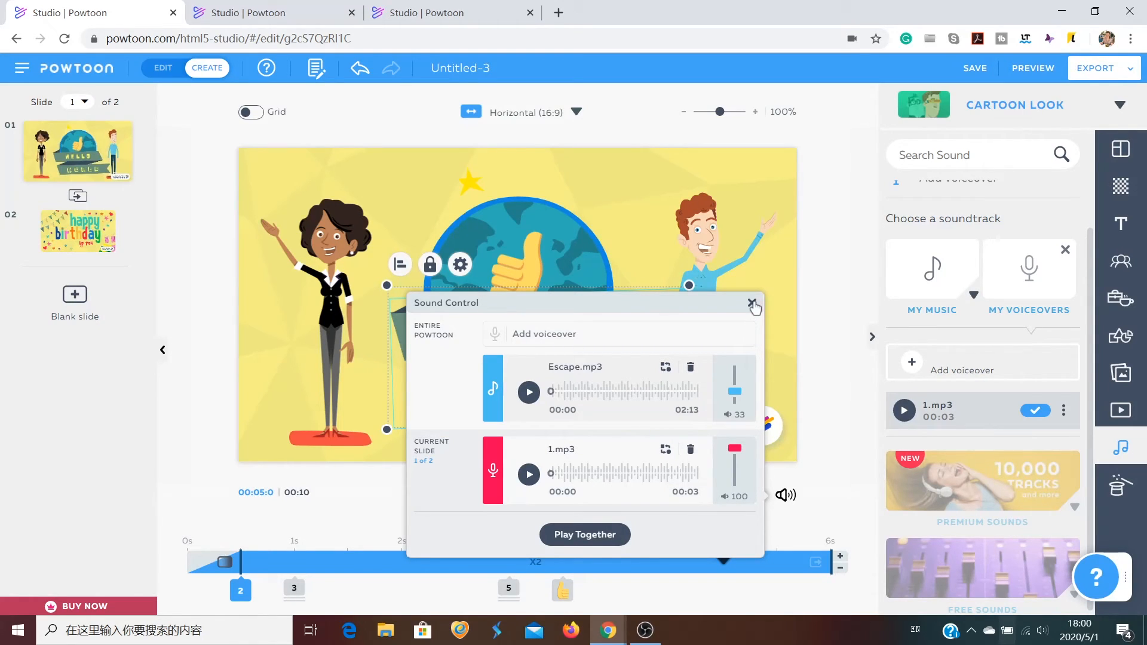
Close Sound Control and duplicate slide 1, Hello World, from its options menu.
click(753, 305)
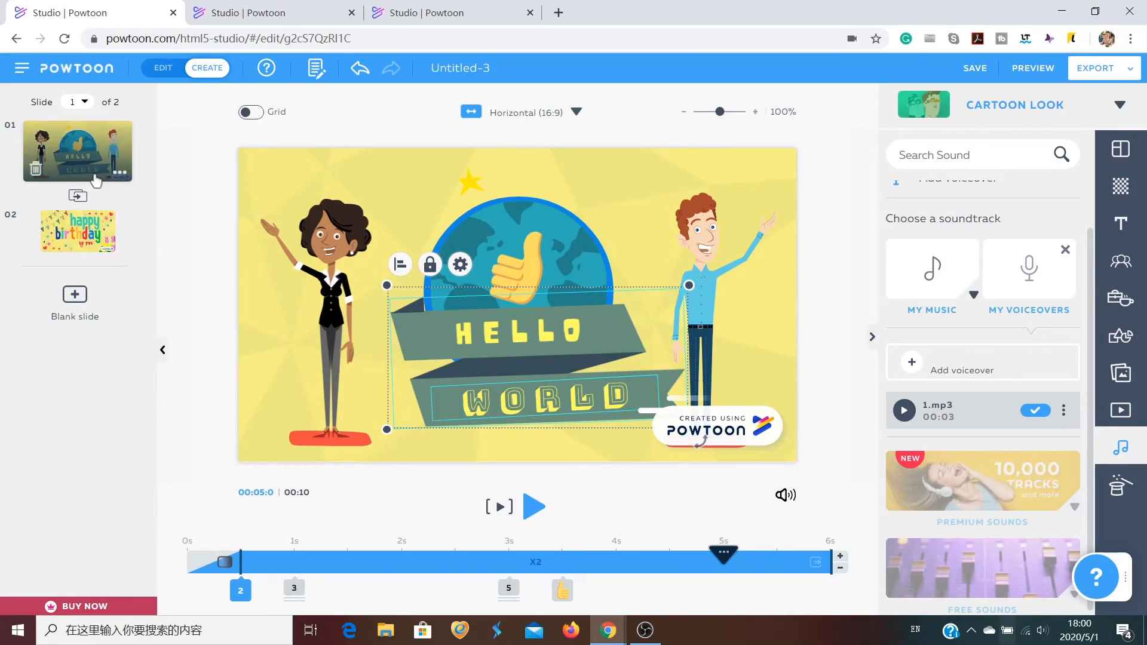
click(117, 172)
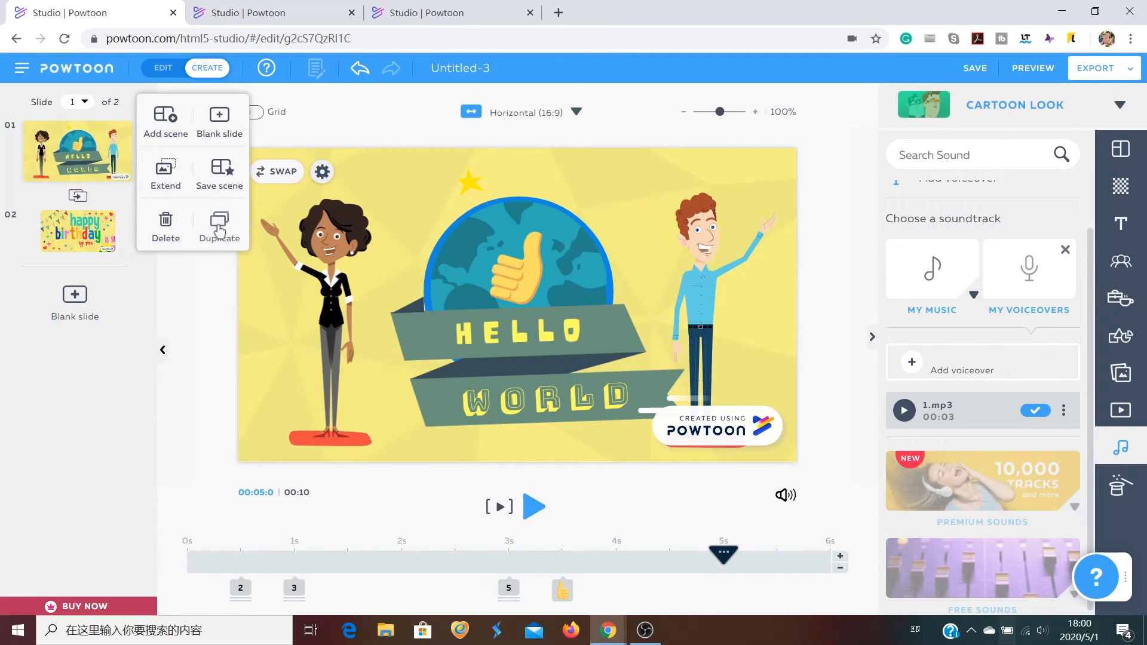
mouse_move(218, 230)
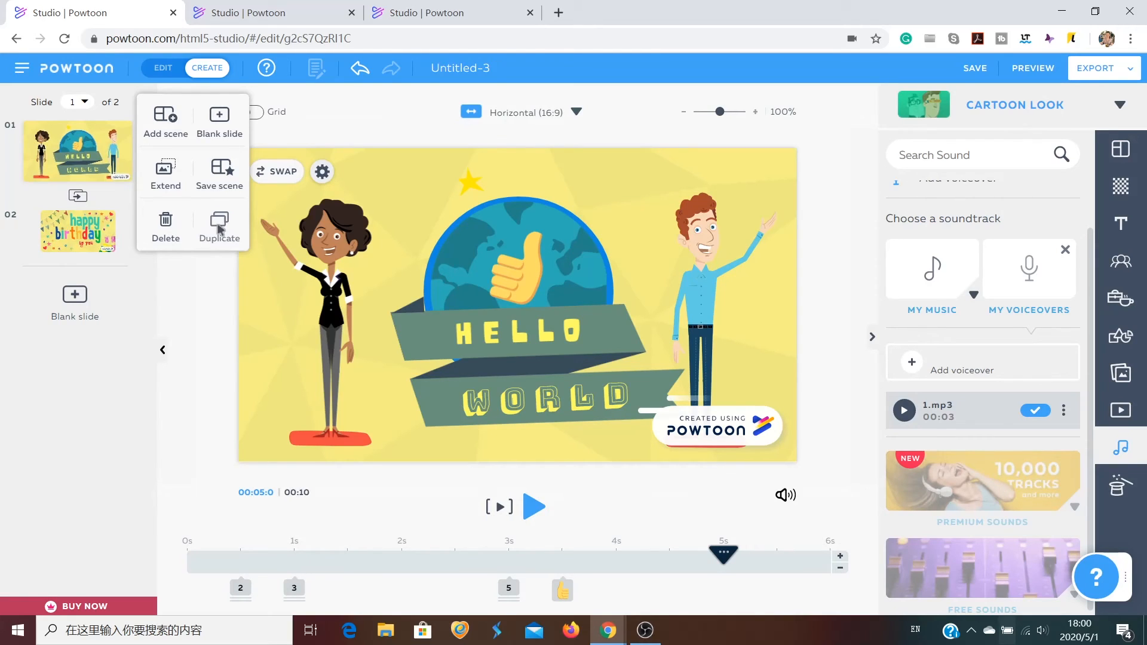
click(218, 227)
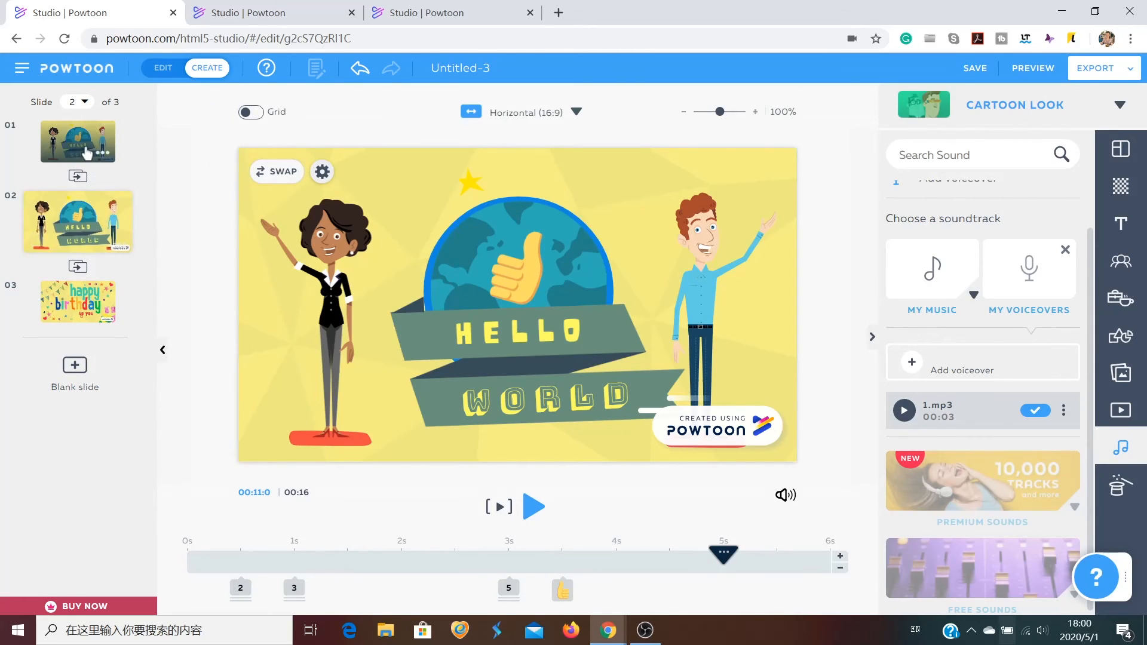